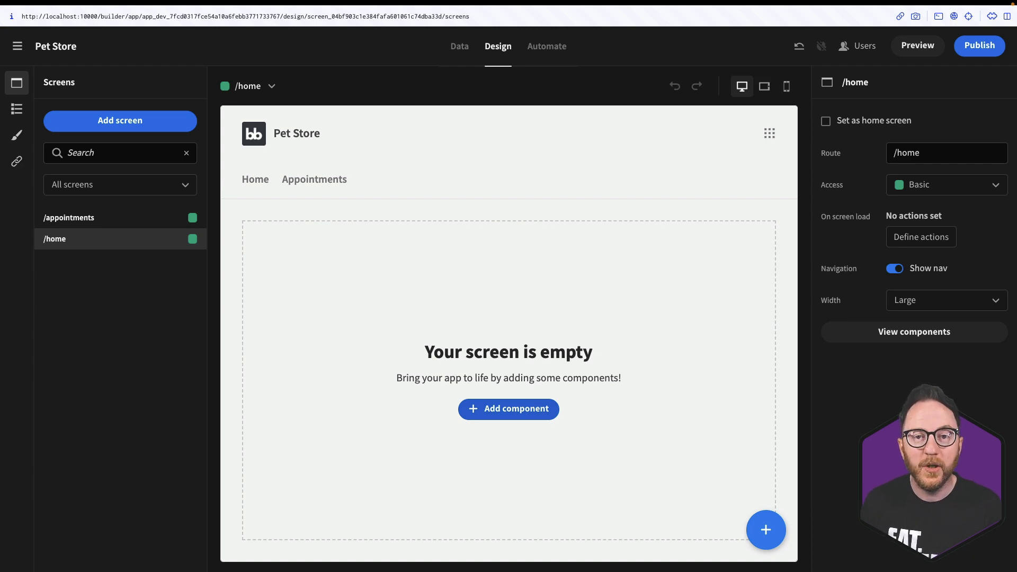
Add a blank screen at URL /data, keeping Basic access.
click(120, 121)
text(/d)
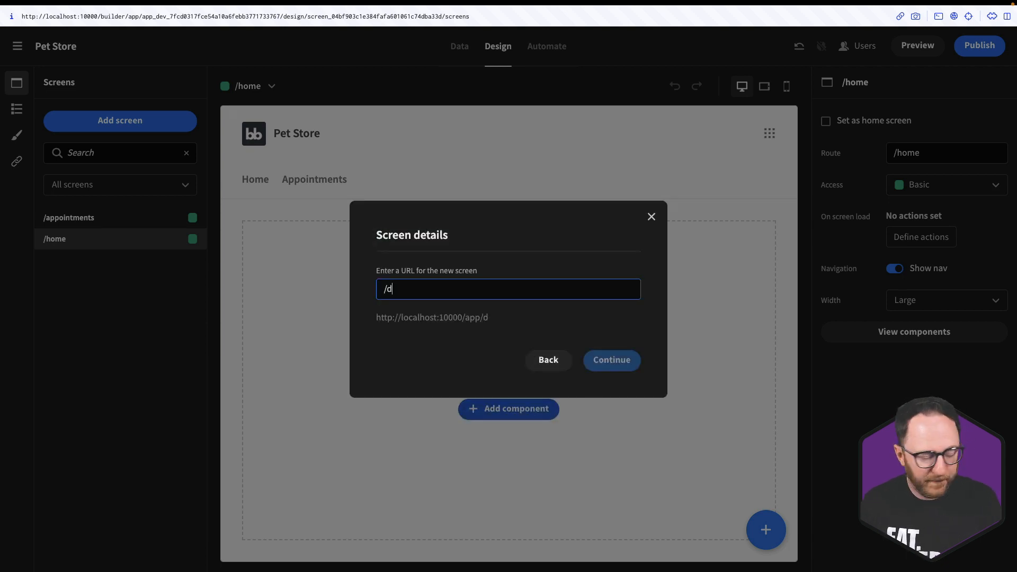
click(610, 360)
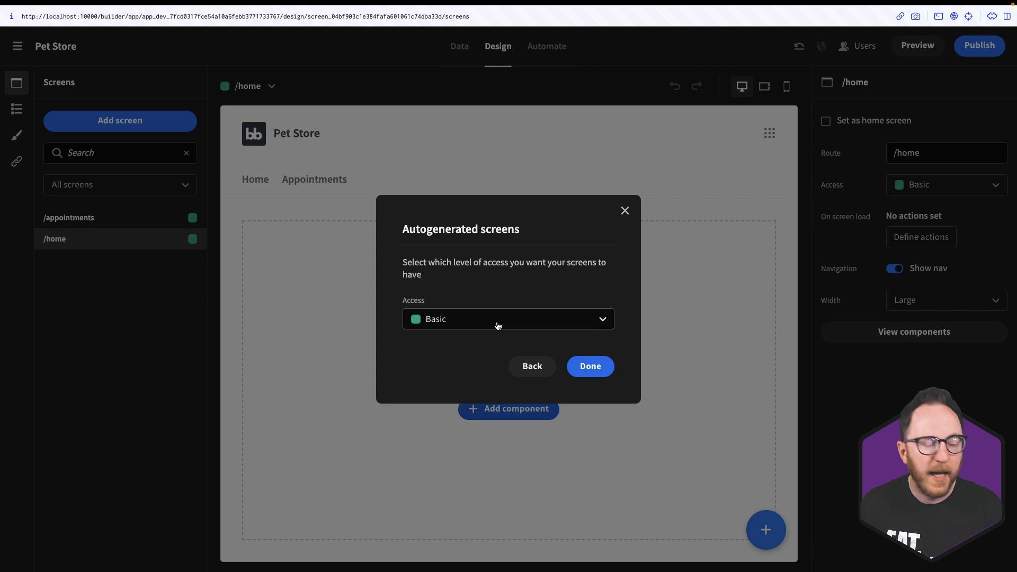
click(589, 366)
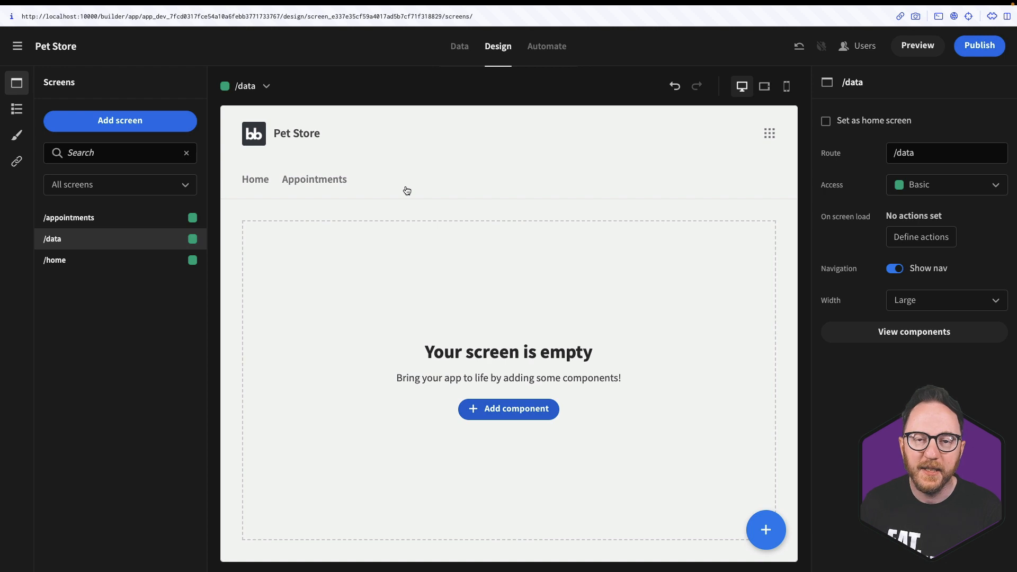
Add a navigation link with text 'Data' pointing to /data and save the links.
click(15, 162)
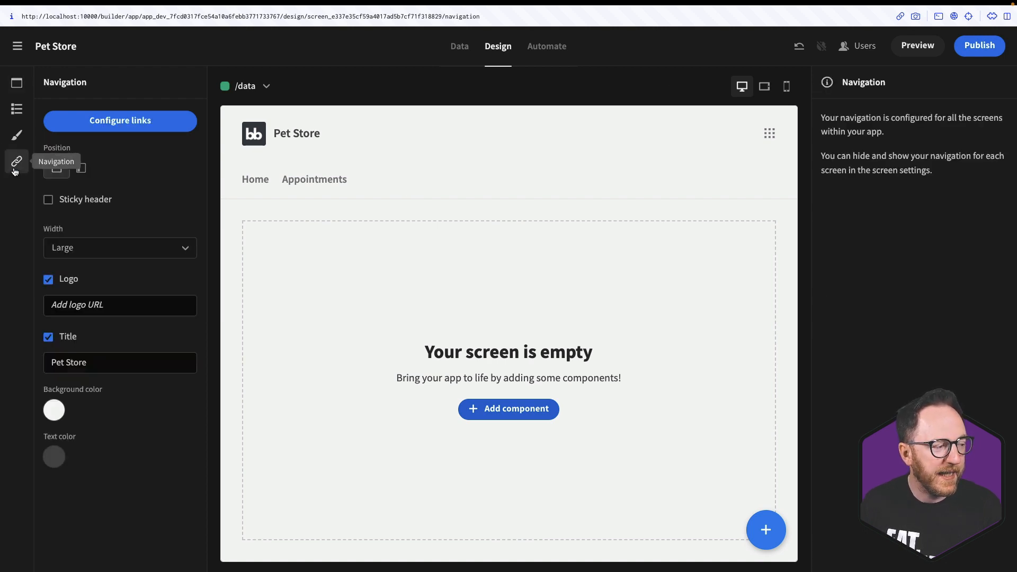
click(120, 122)
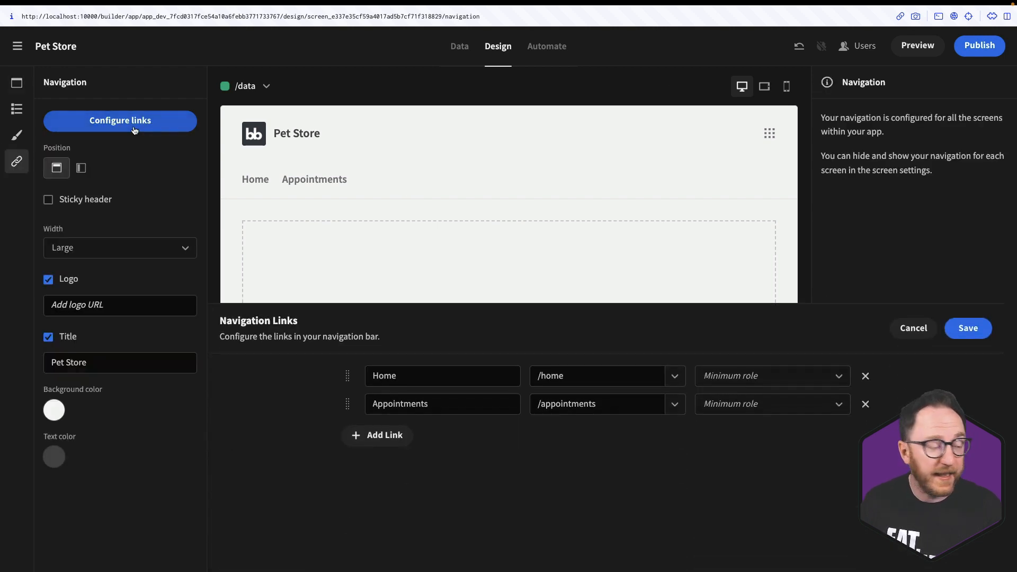
click(384, 436)
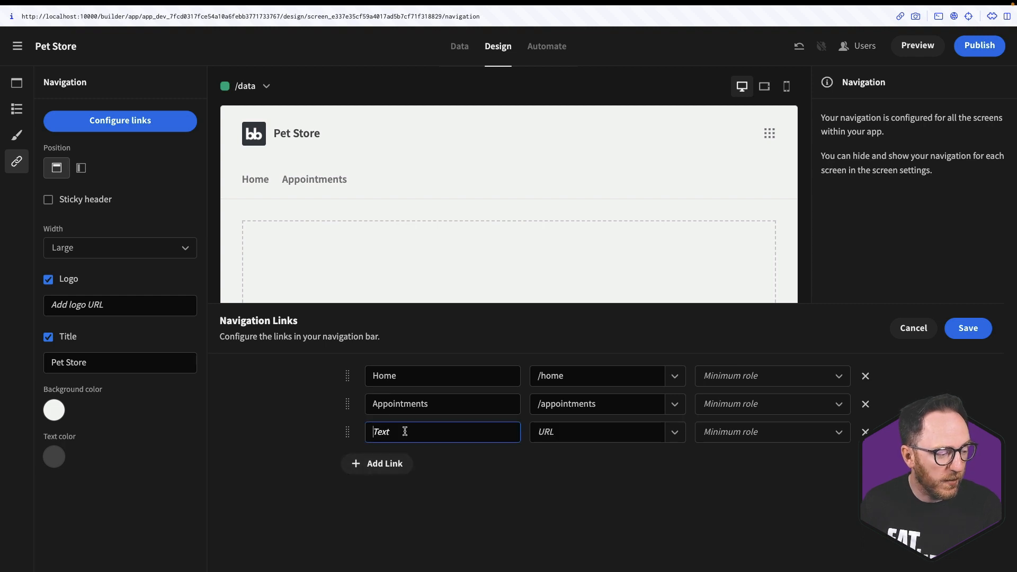
text(Data)
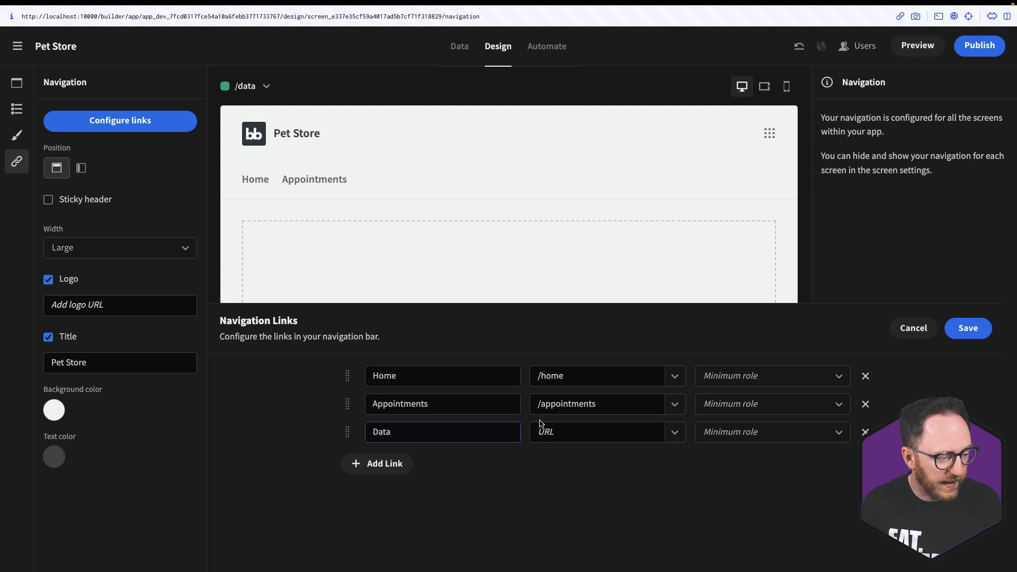
text(/)
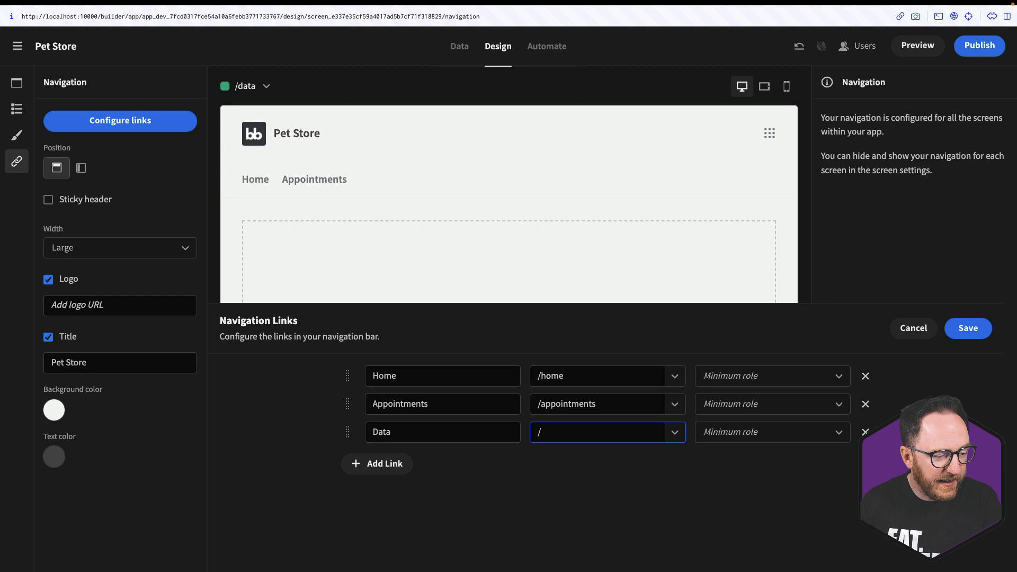
click(770, 431)
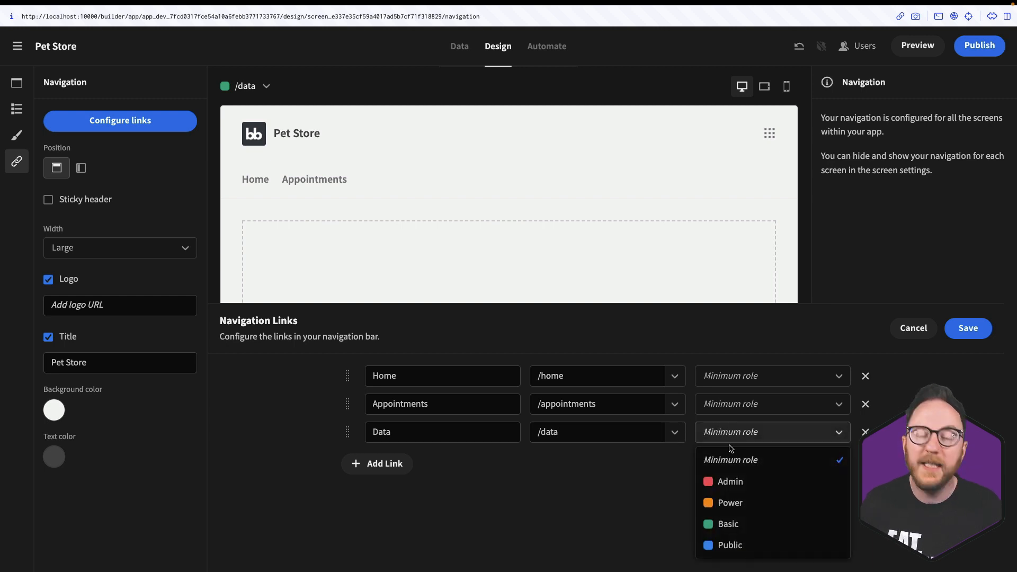
mouse_move(756, 502)
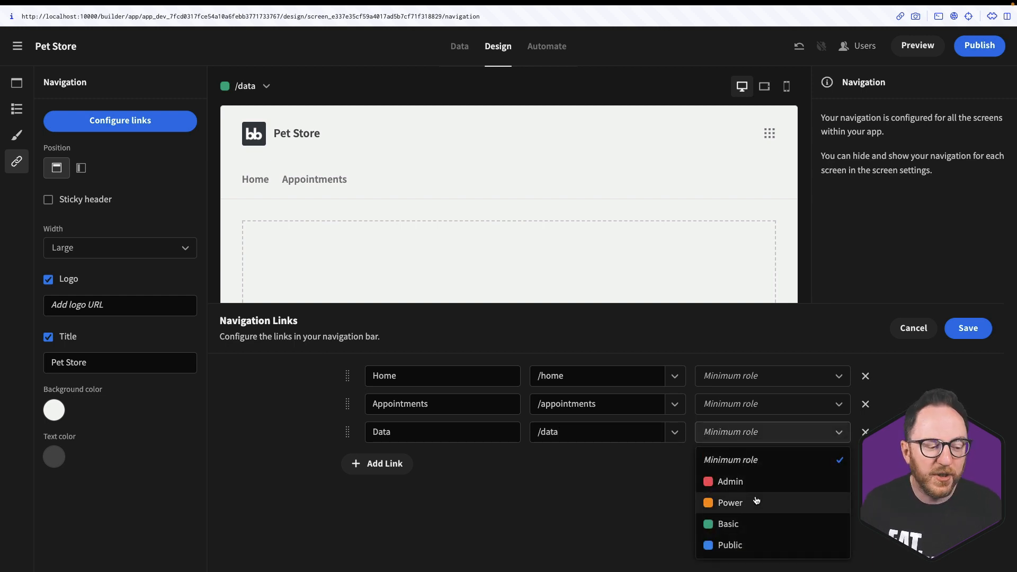
click(967, 328)
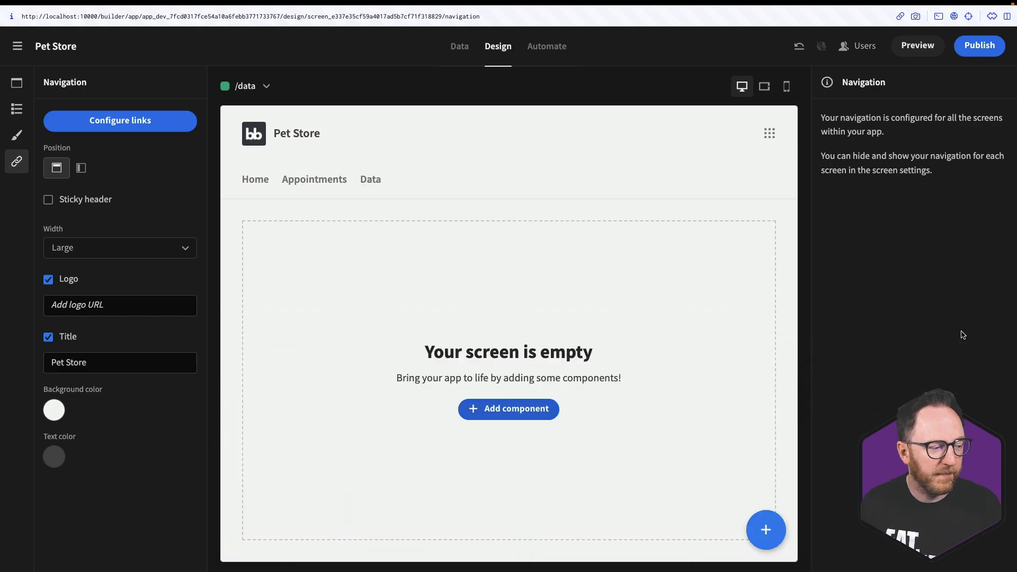
click(916, 45)
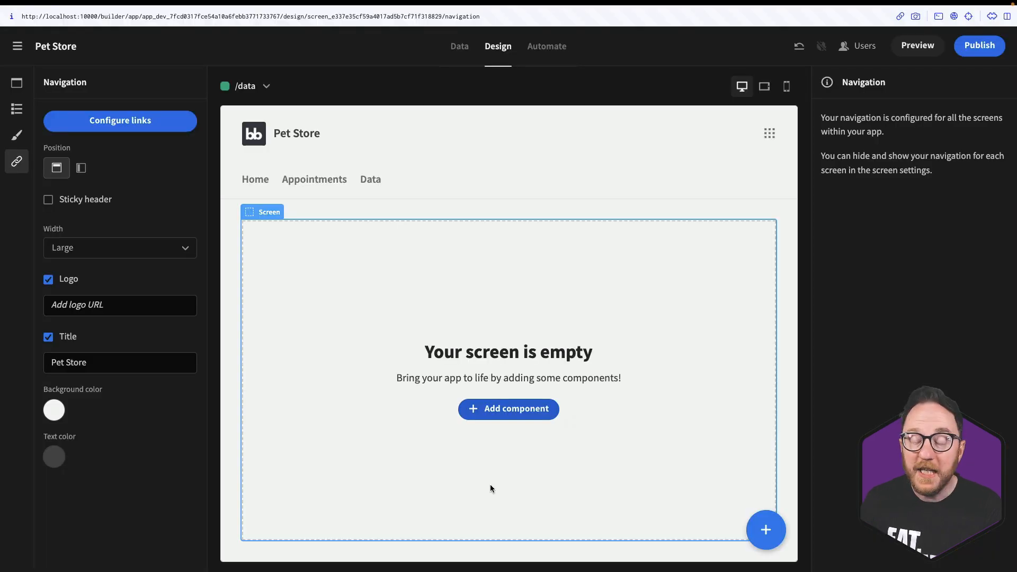
Add a table block with the pets table as its data, sized Large.
click(508, 408)
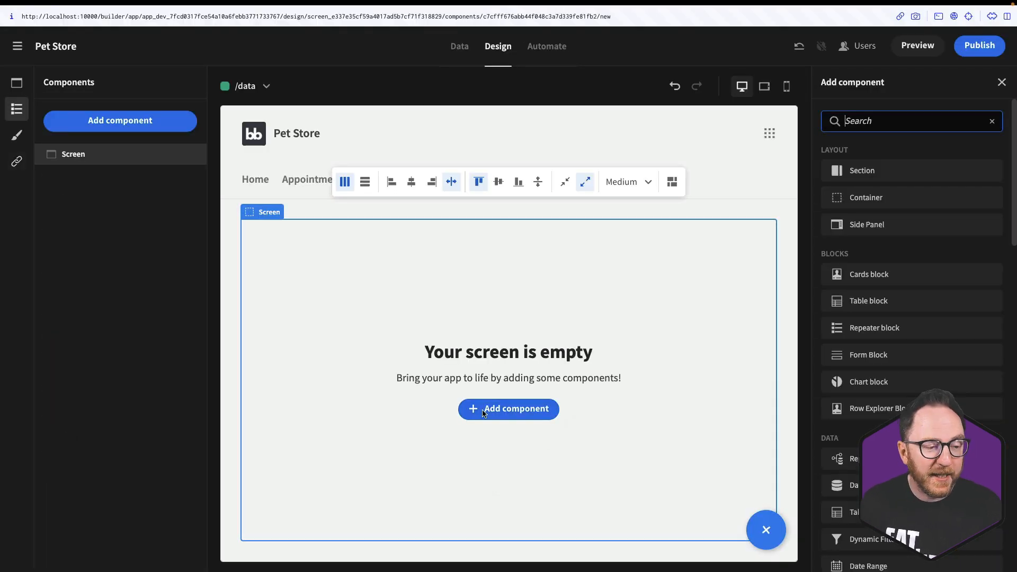
mouse_move(751, 372)
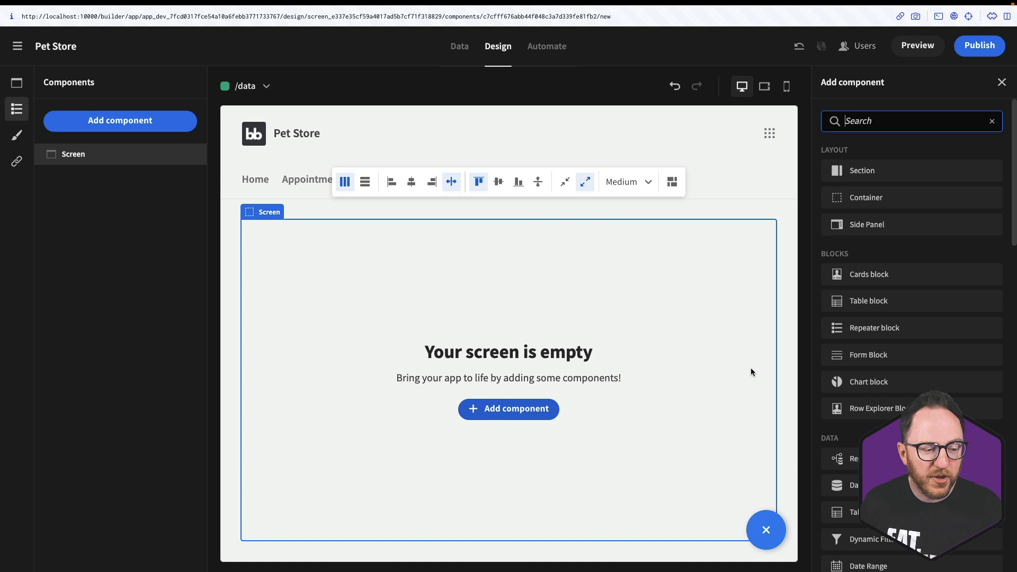
click(869, 300)
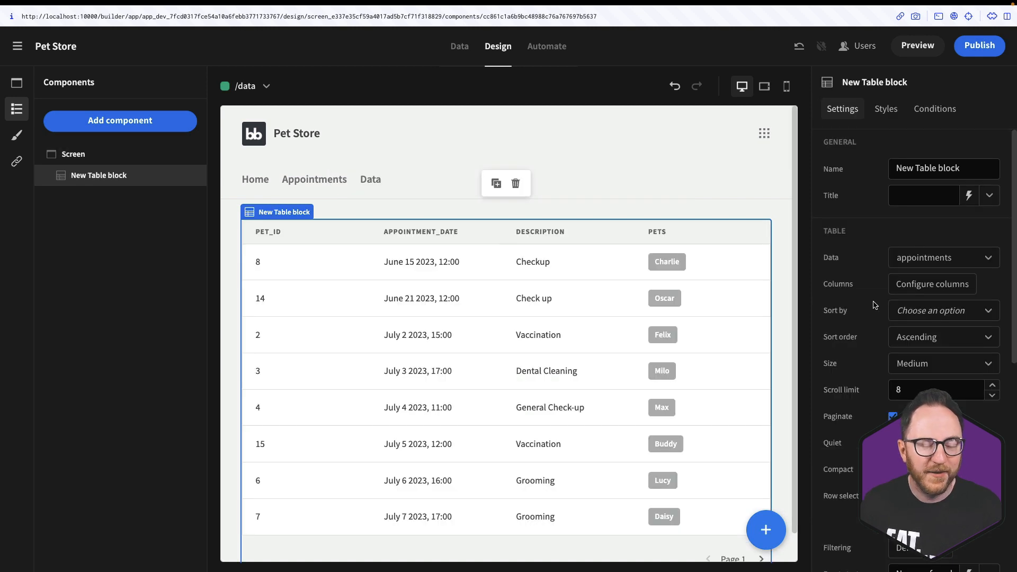
mouse_move(938, 257)
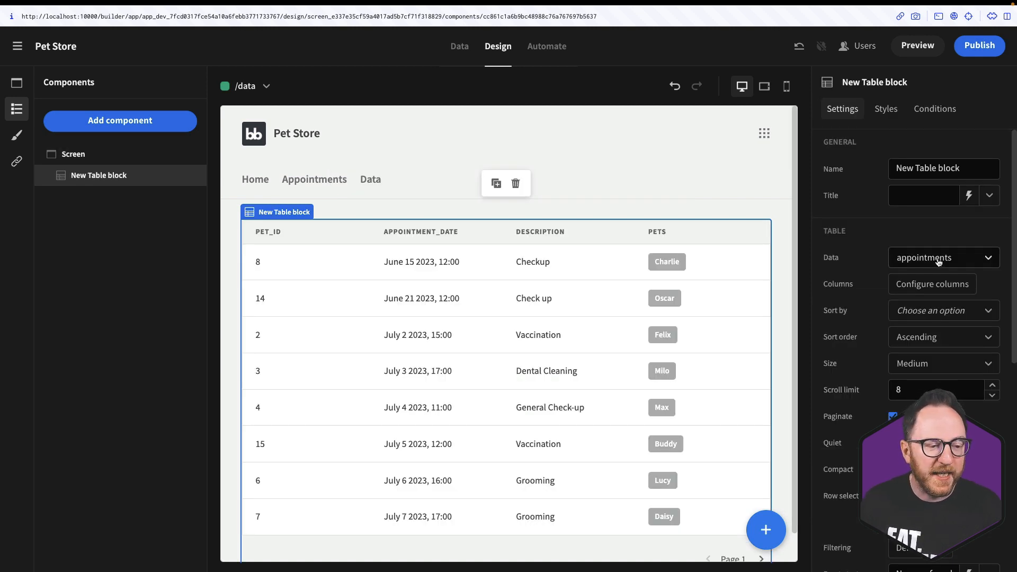
click(938, 257)
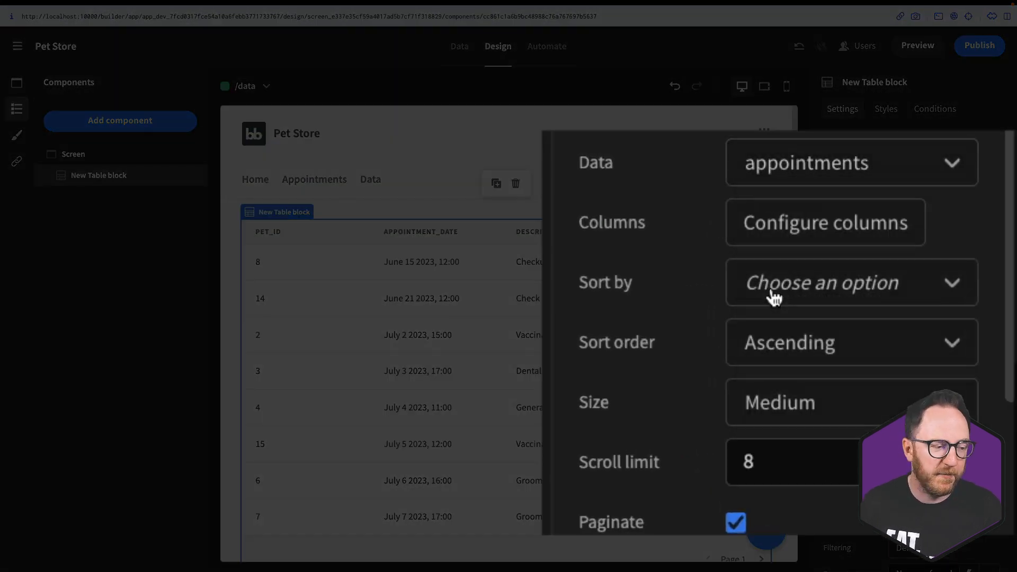
click(850, 162)
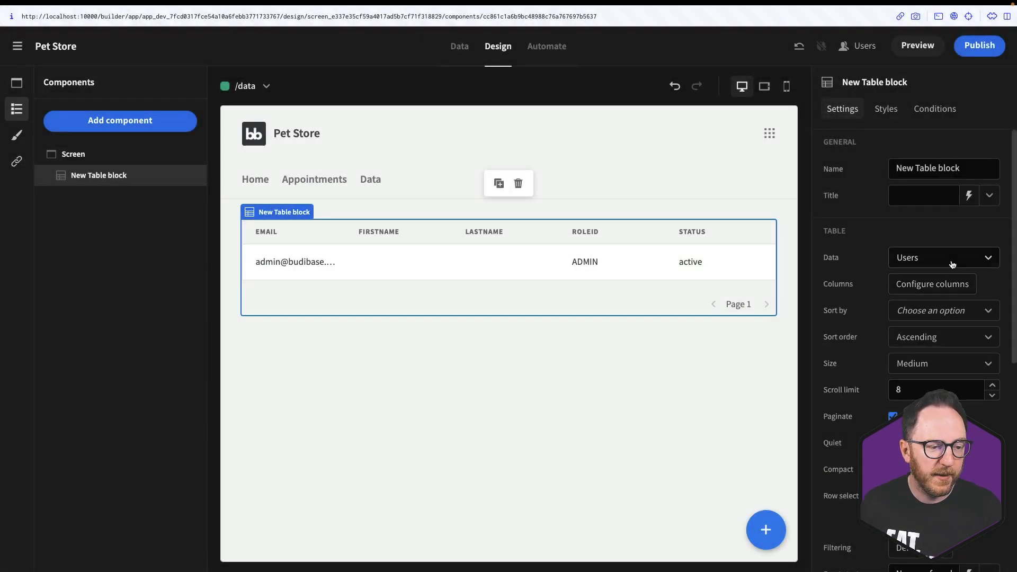
click(942, 257)
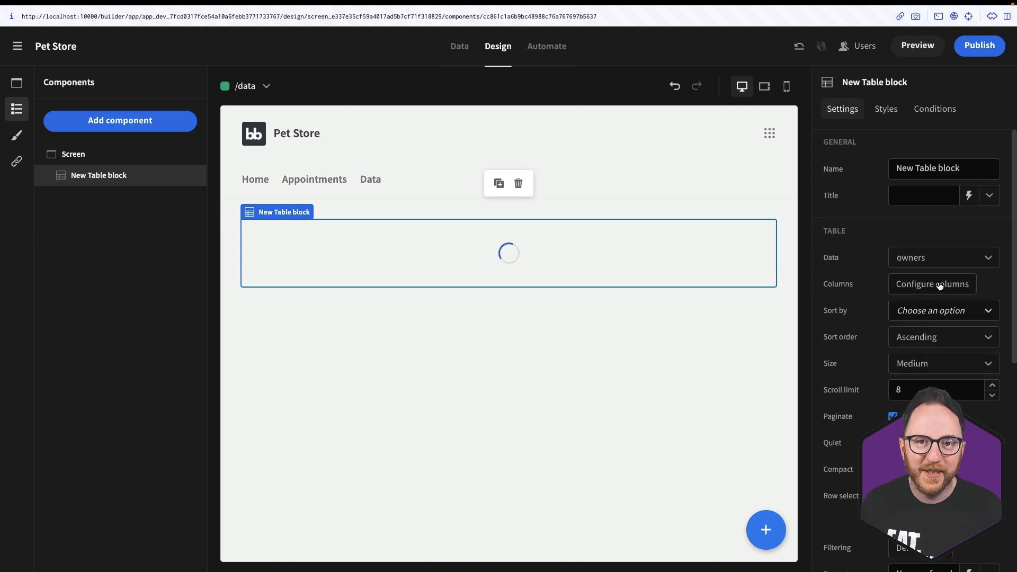
click(942, 258)
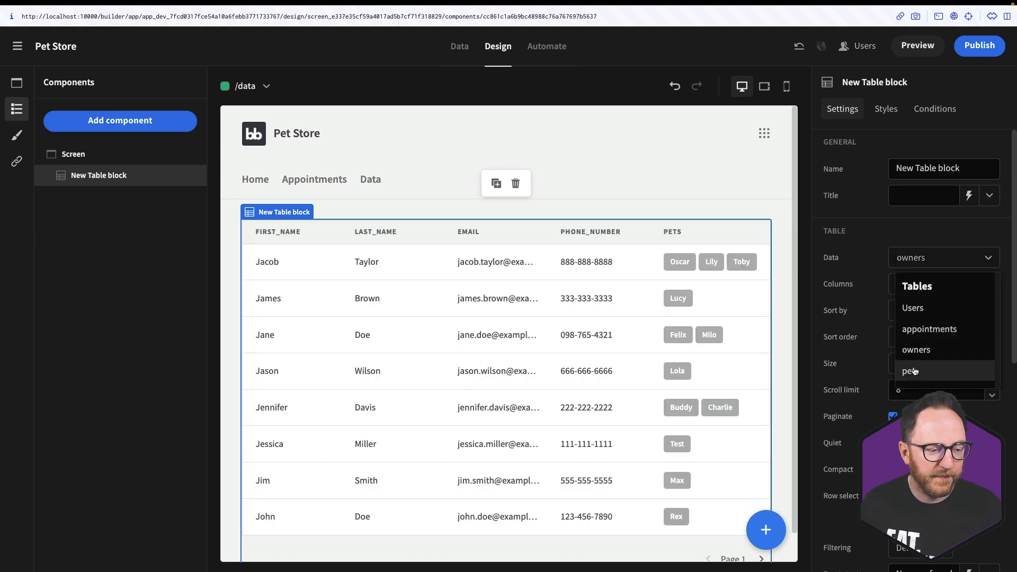
click(912, 370)
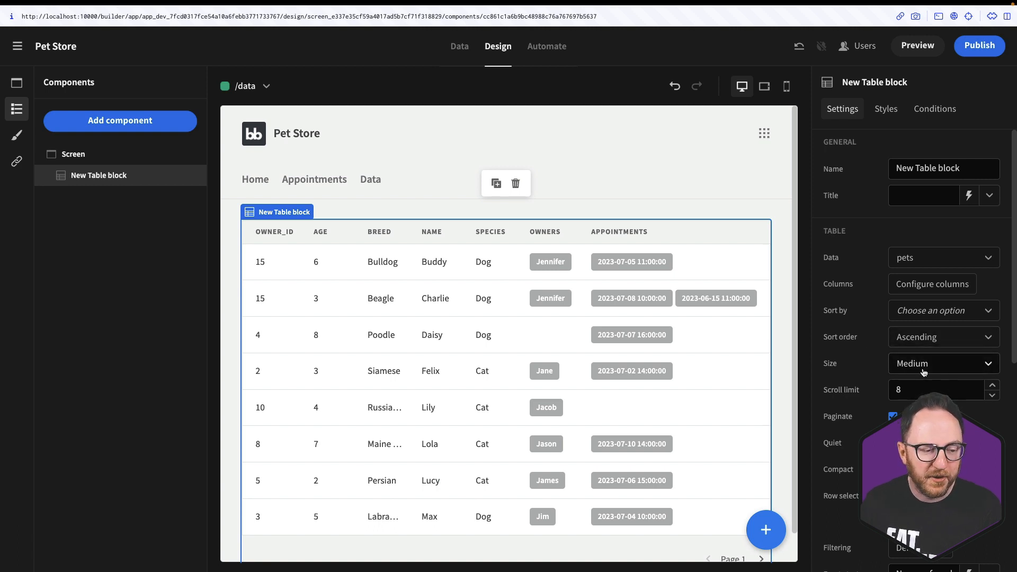
click(941, 364)
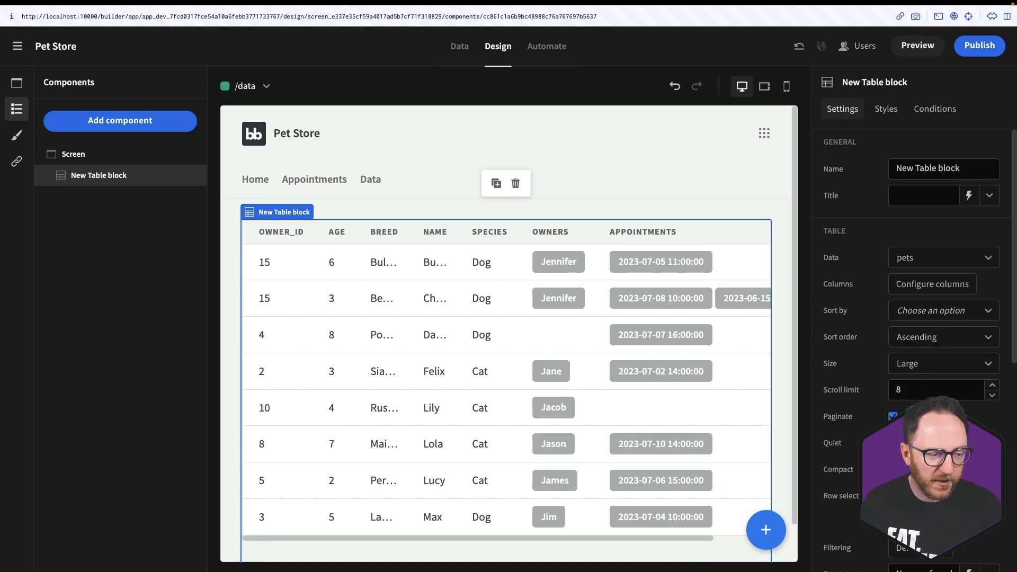
Return the pets table to Medium, toggling Paginate and Quiet off and on.
click(941, 364)
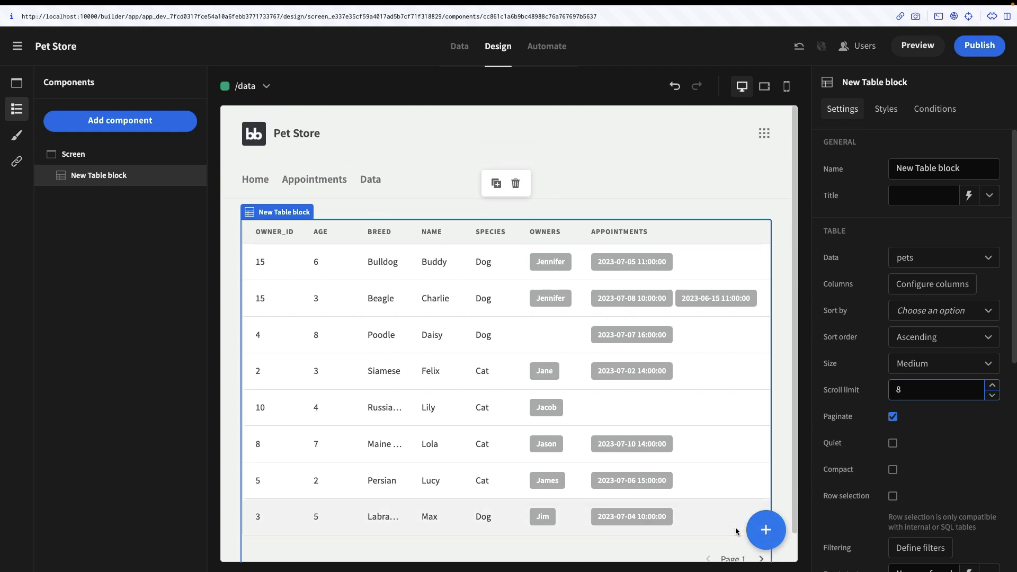
click(892, 416)
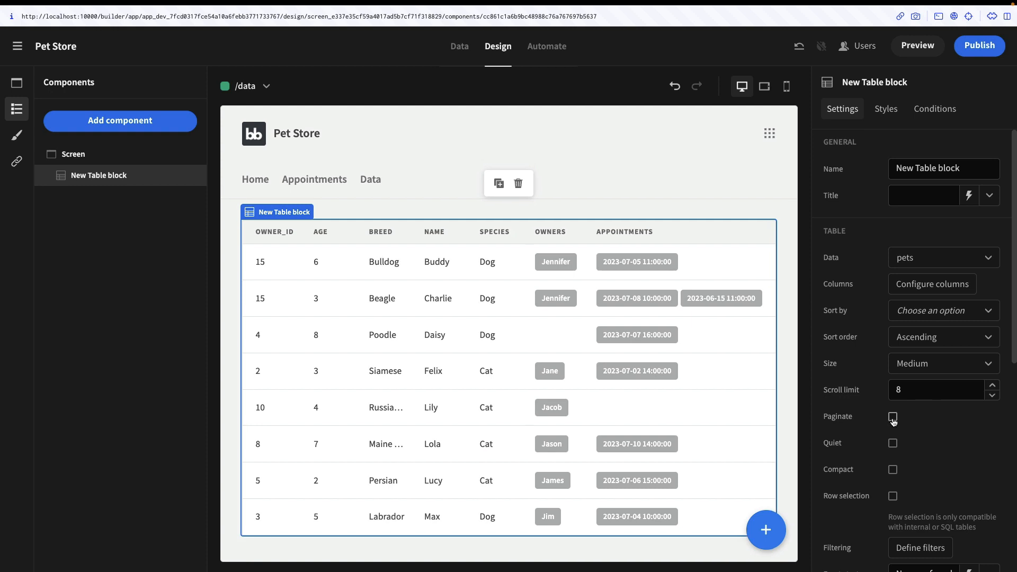
click(892, 417)
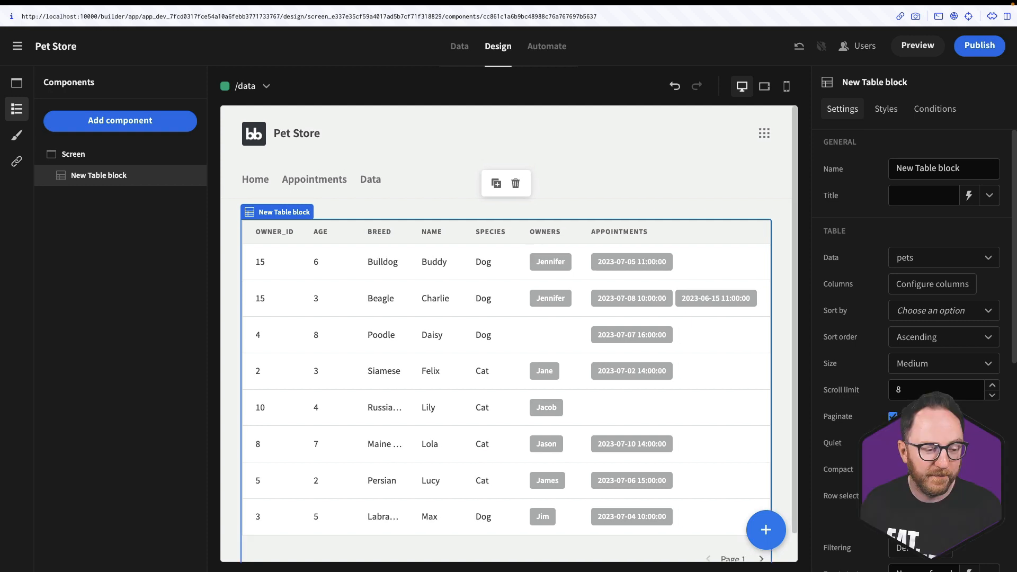
scroll(down, 3)
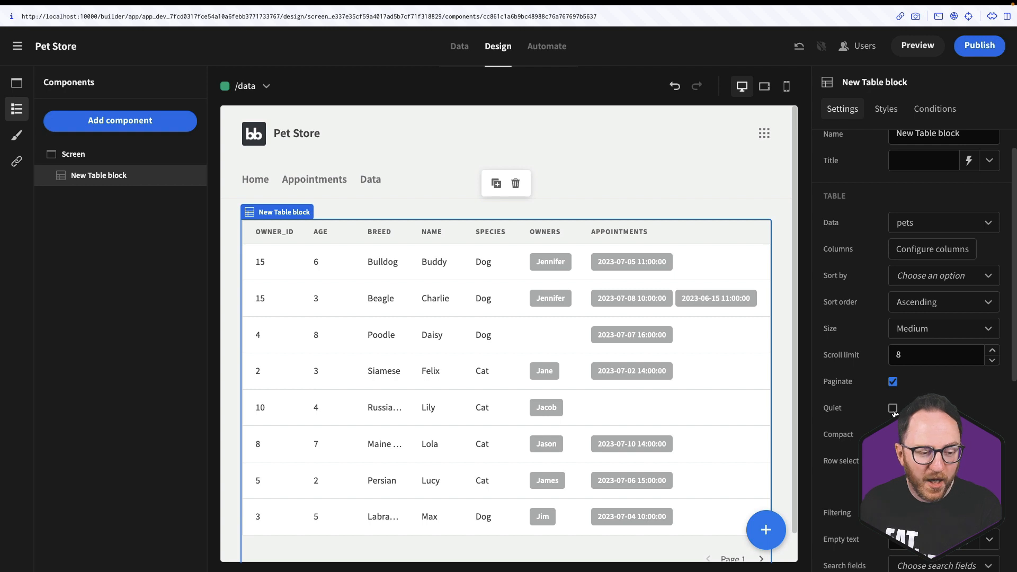
click(892, 407)
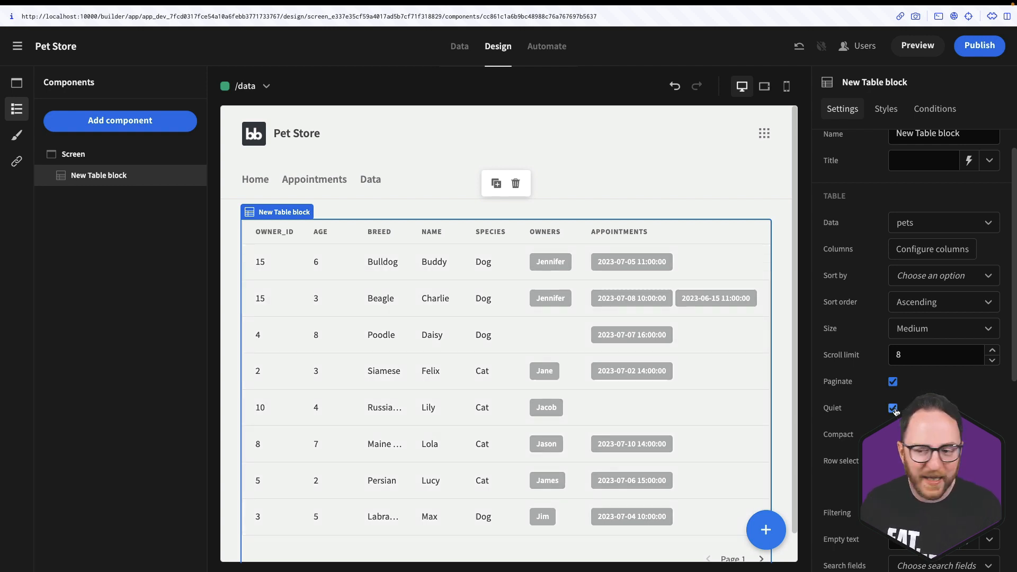
click(893, 407)
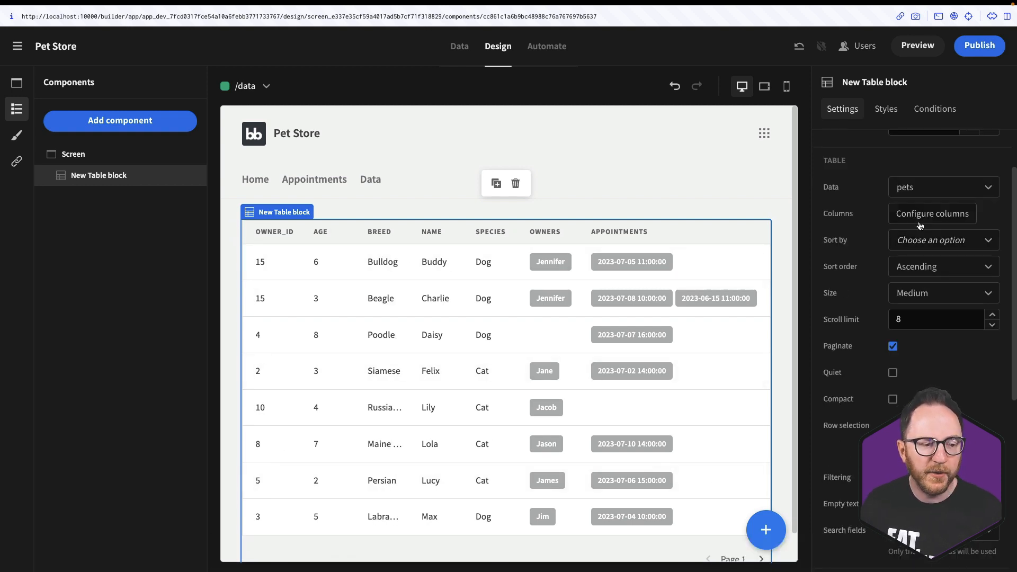
Configure the pets table columns with just the name column and save.
click(932, 213)
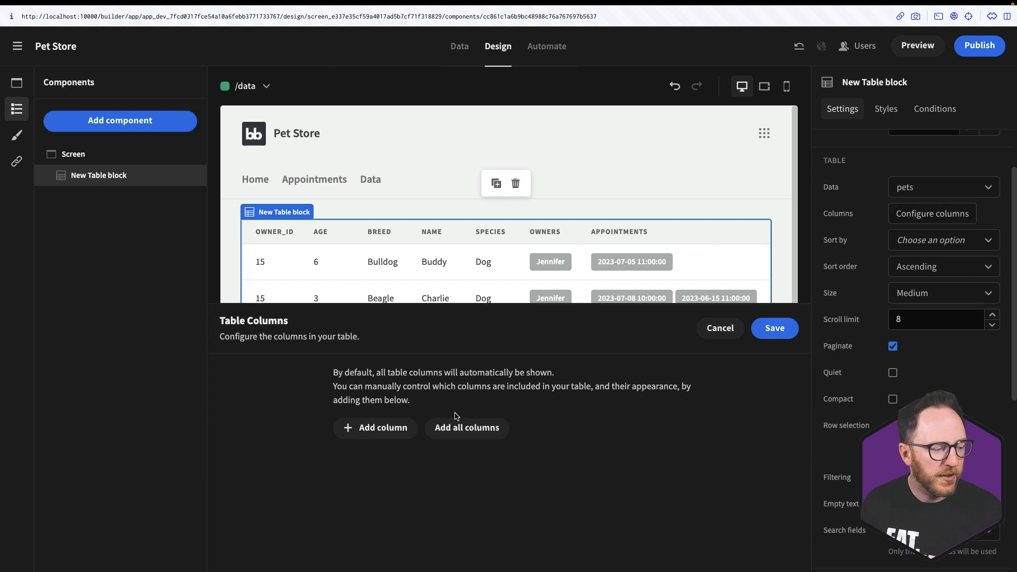
click(375, 427)
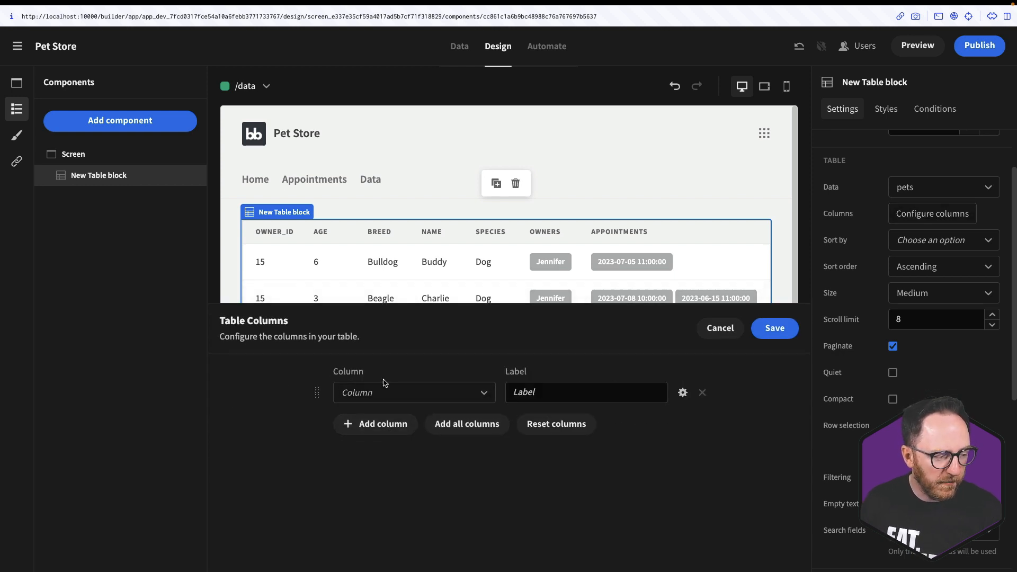
click(413, 392)
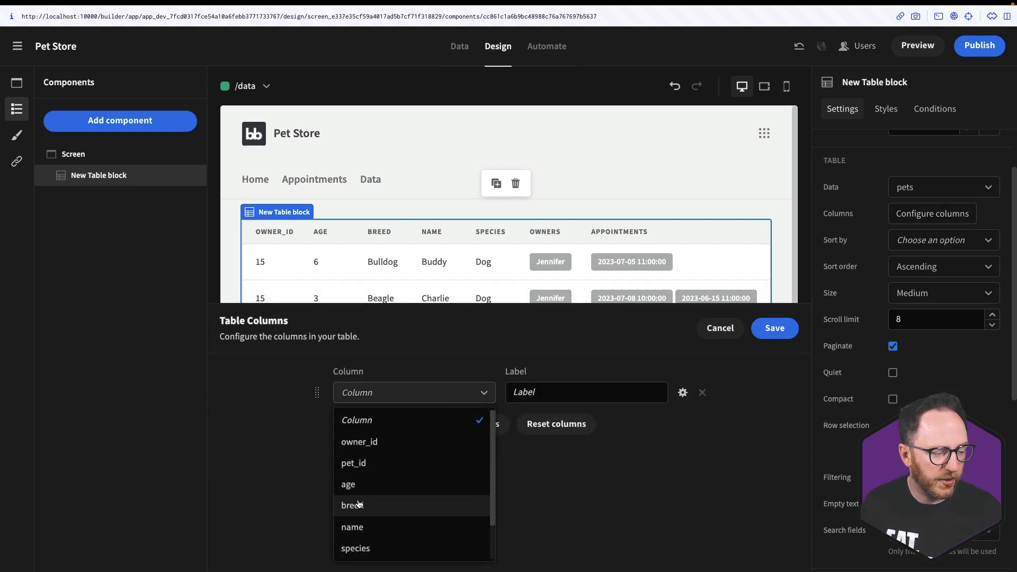
click(352, 526)
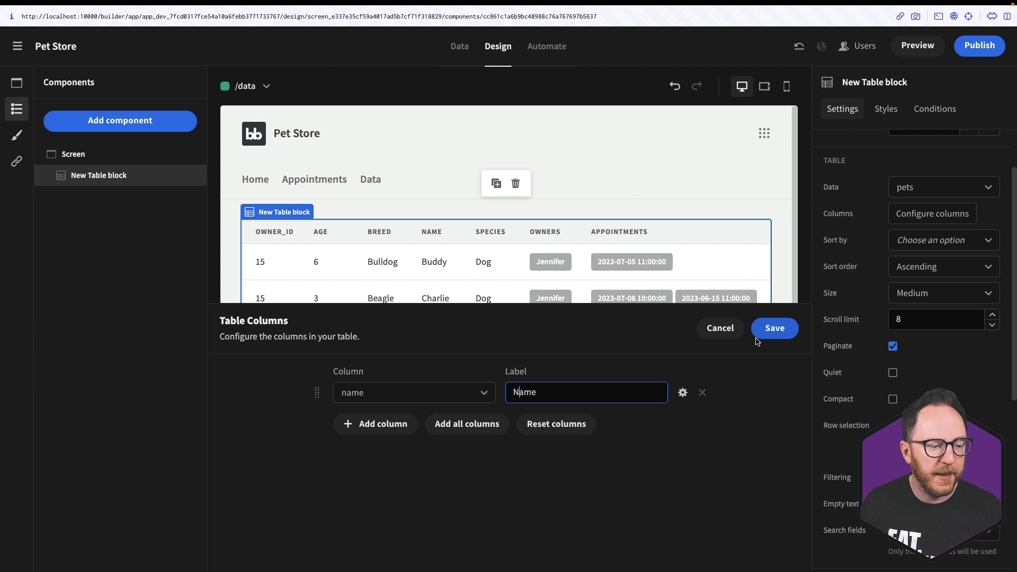
click(773, 328)
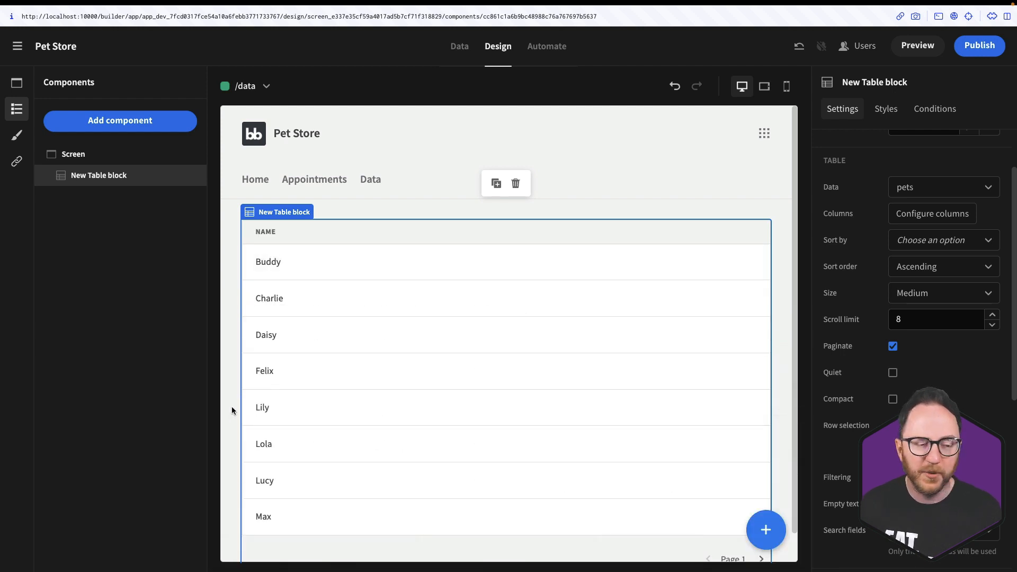
Add all columns, delete owner_id, capitalise the labels, and save.
click(932, 214)
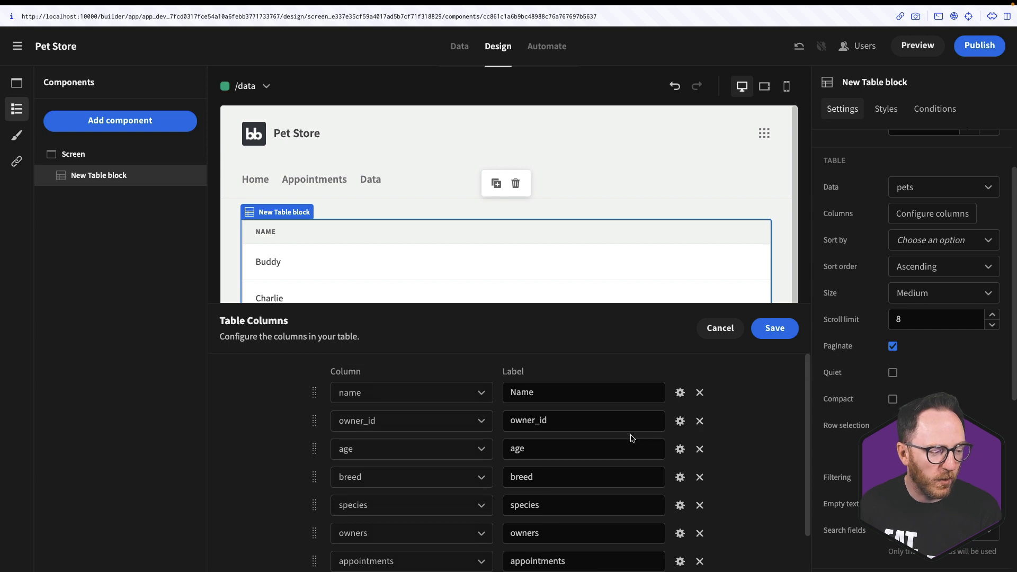
click(699, 421)
text(O)
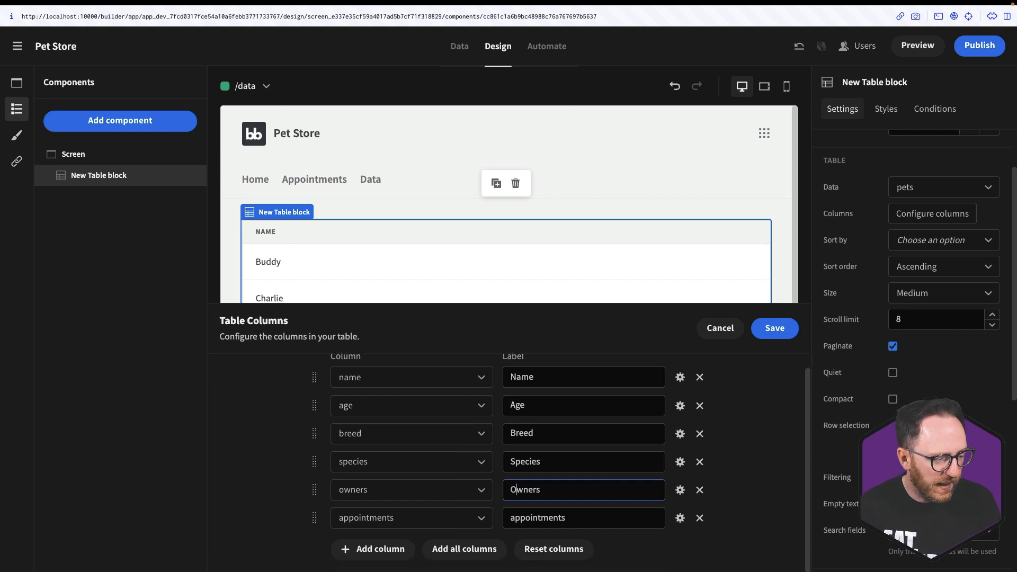
click(774, 329)
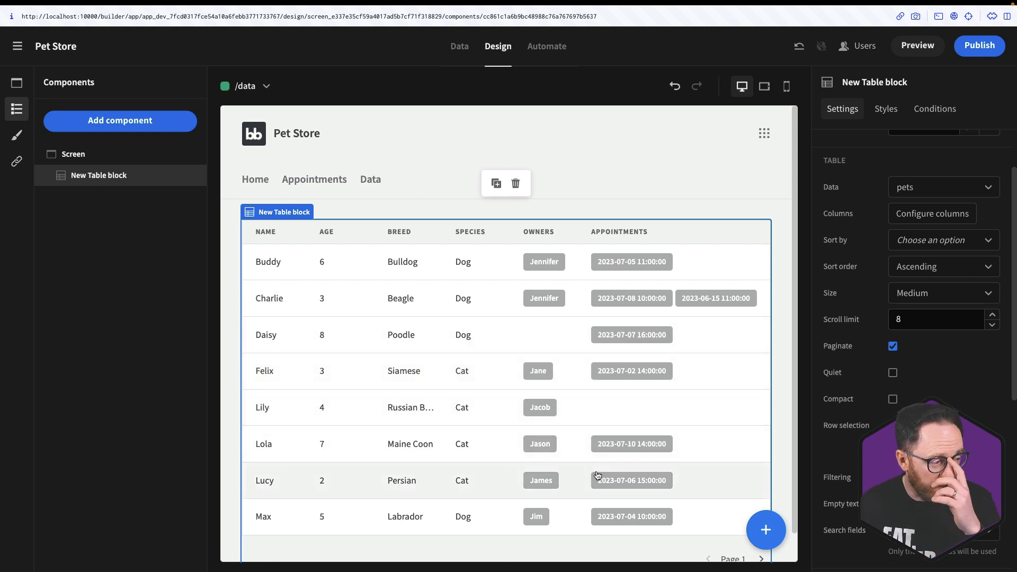
Tick name as the pets table's search field.
click(938, 445)
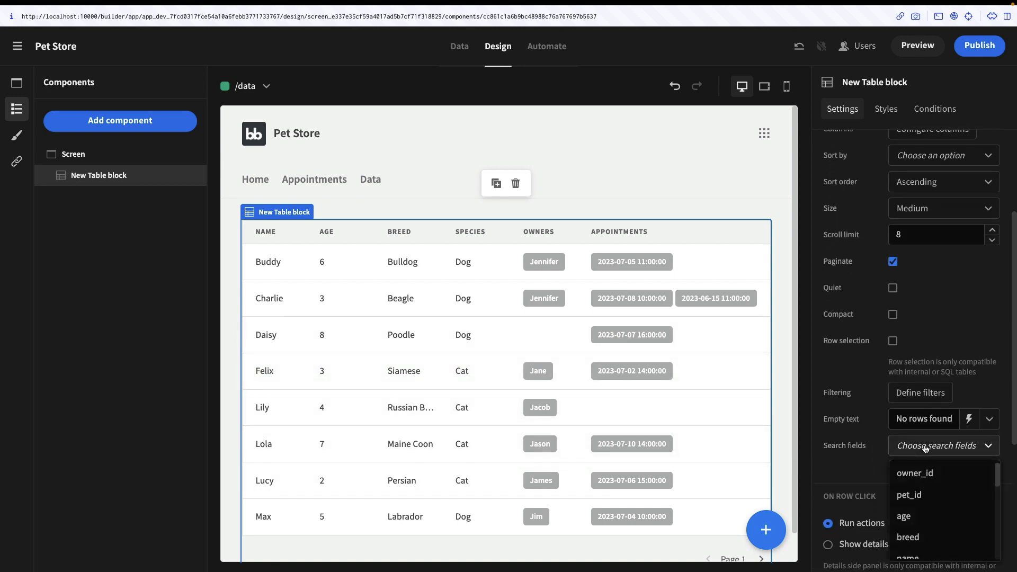
scroll(down, 3)
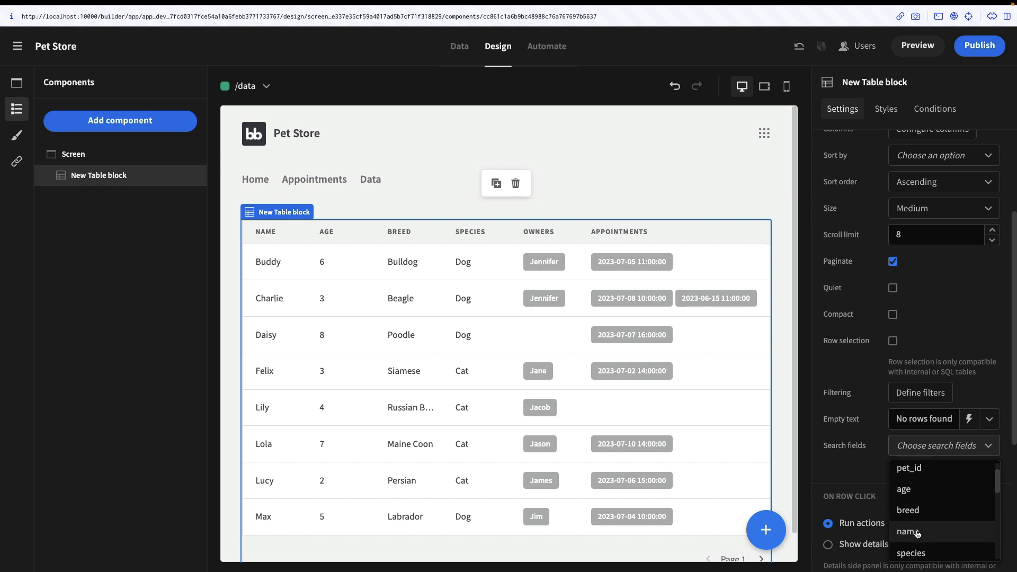
click(907, 531)
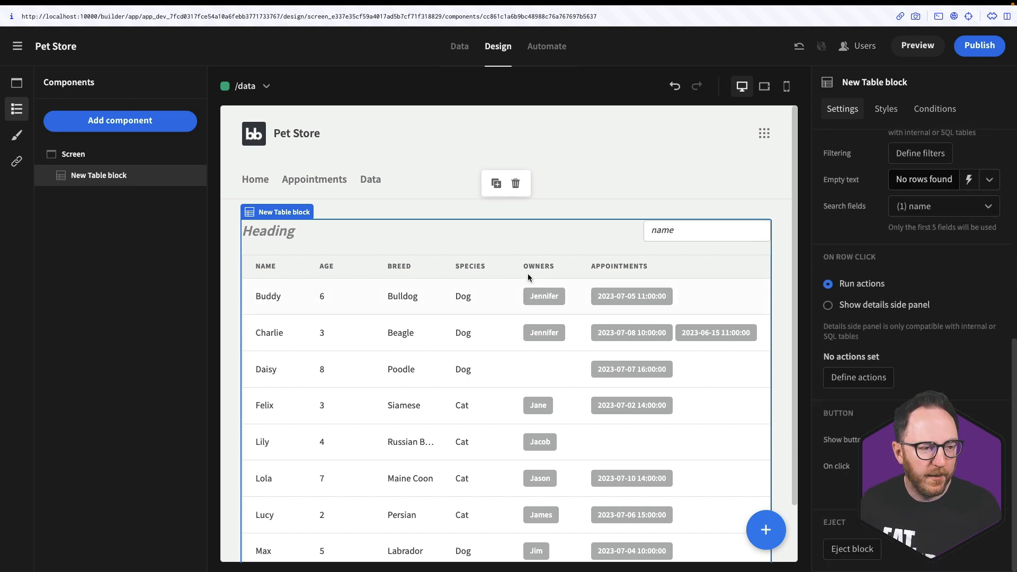
mouse_move(711, 362)
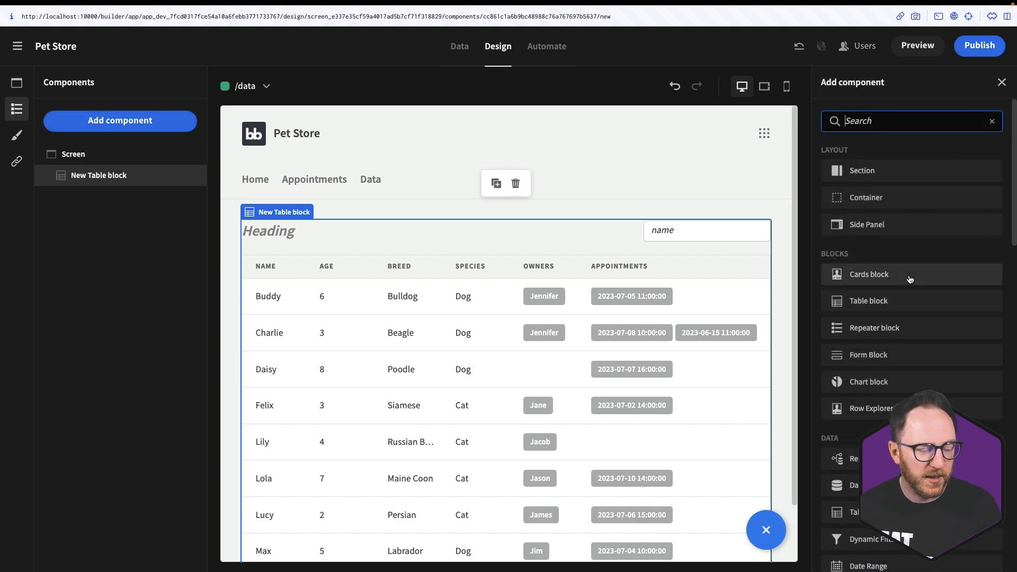
Add a Cards block below the pets table and title it 'Pets'.
click(869, 274)
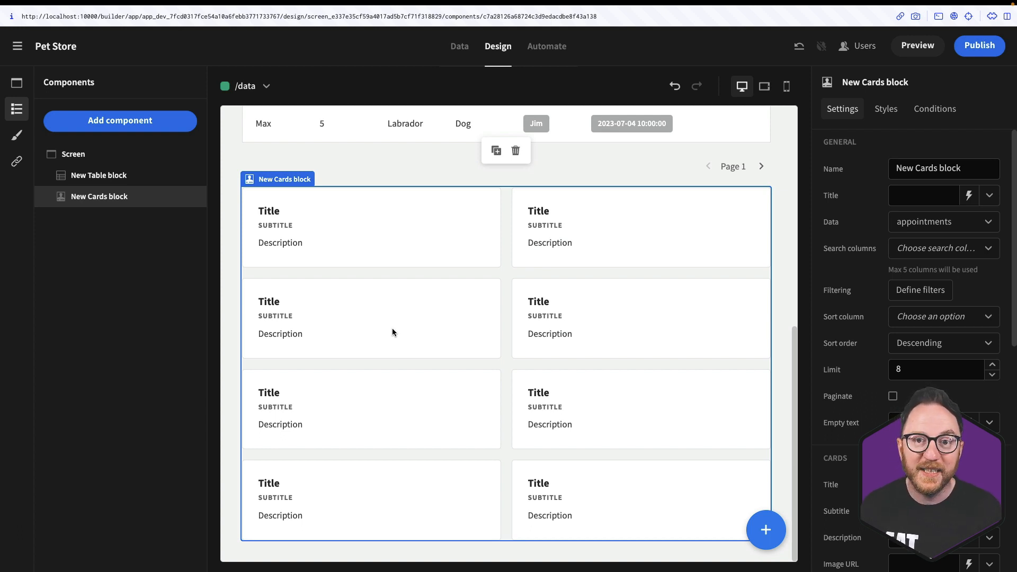
click(923, 195)
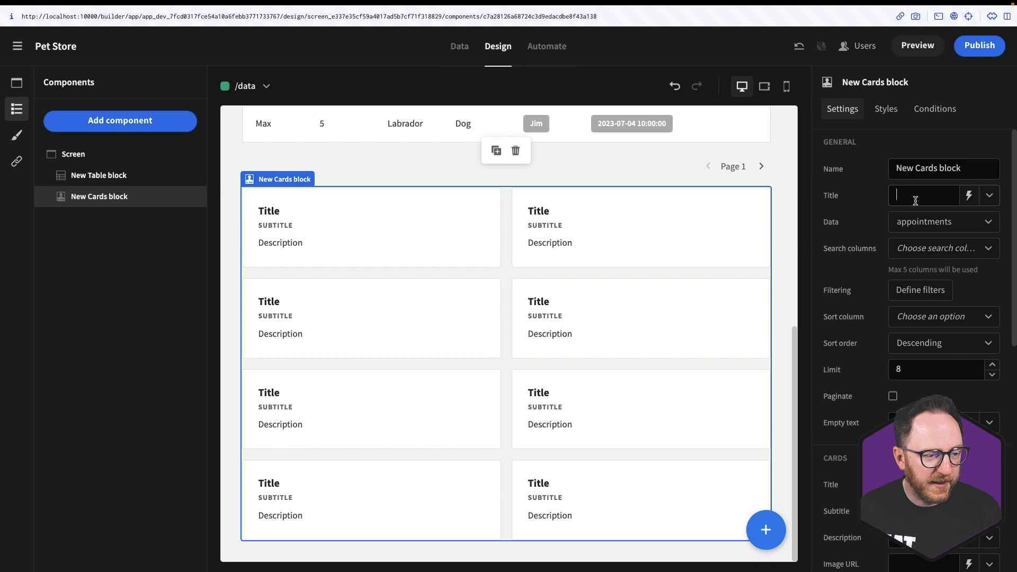
text(Pets)
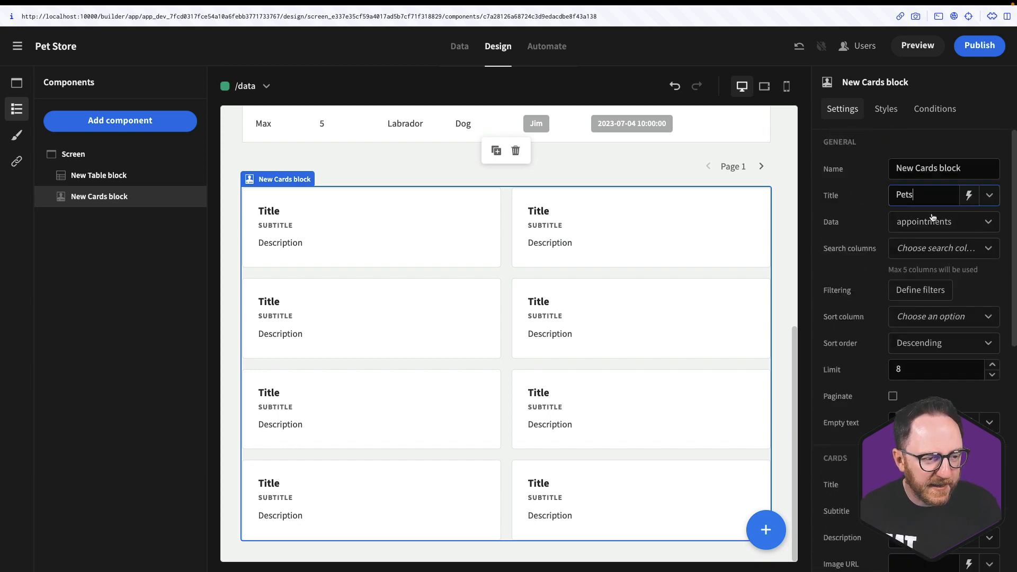
click(939, 222)
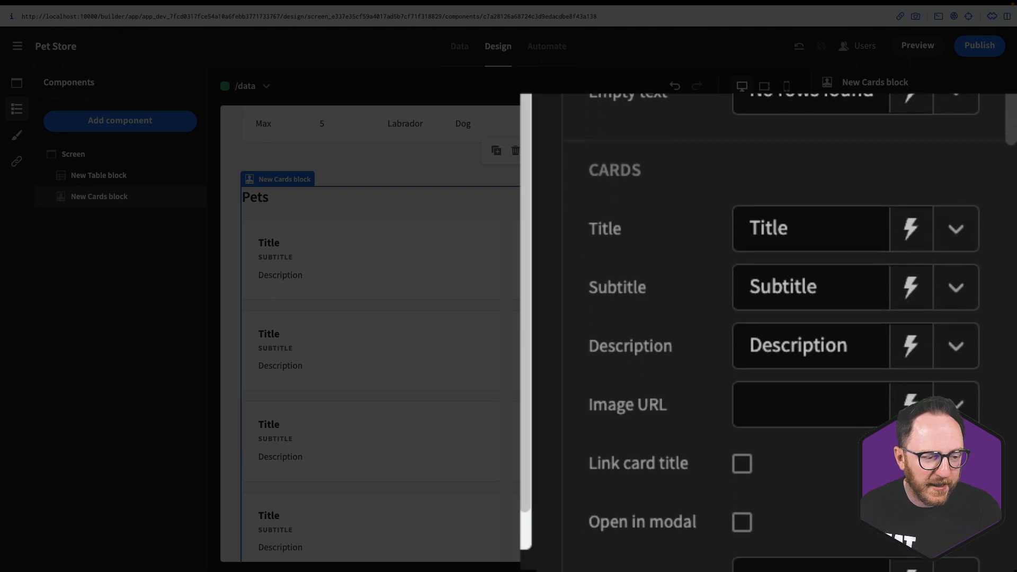
Bind the card Title to the pet's name.
scroll(down, 3)
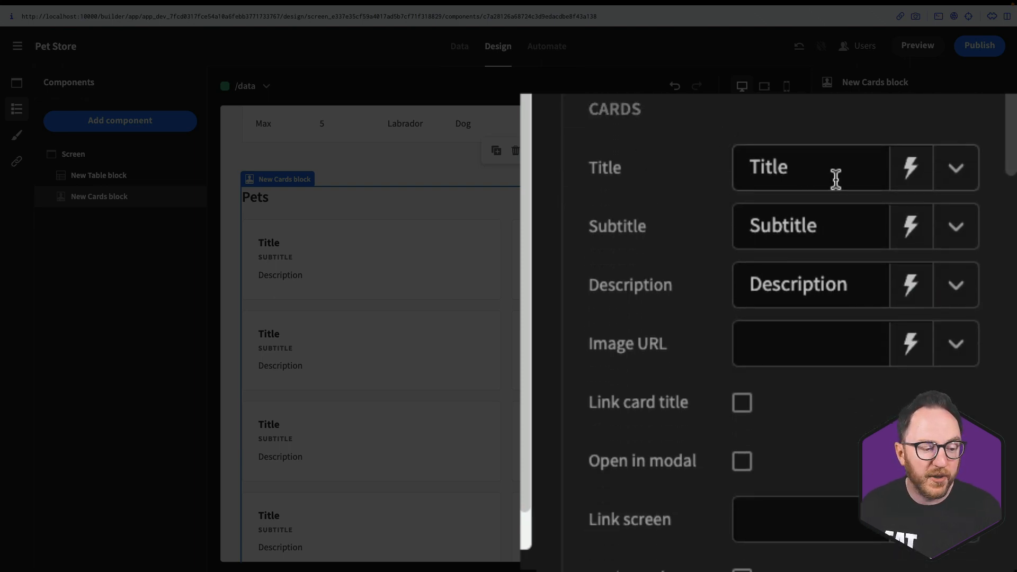
click(910, 167)
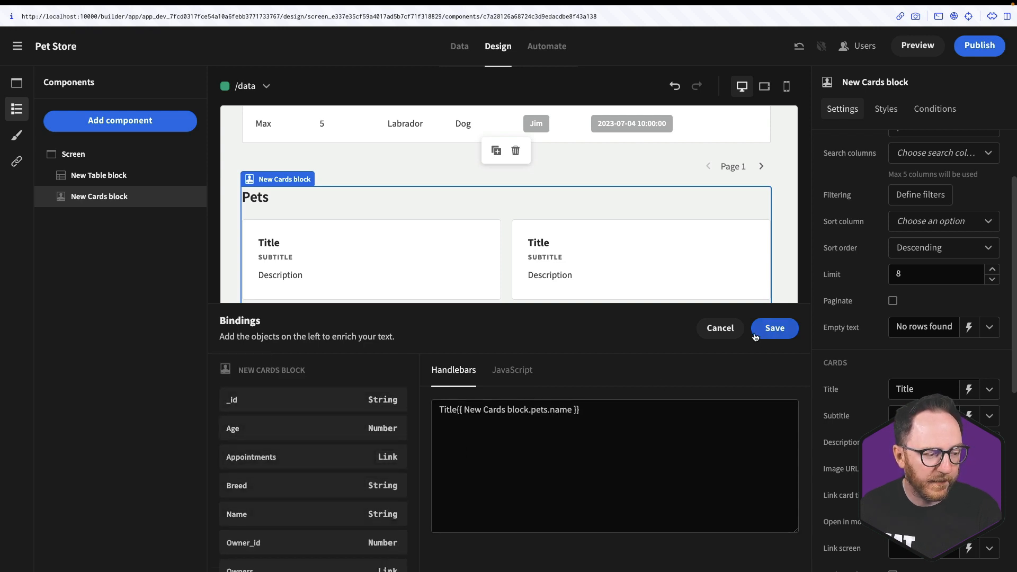
double_click(447, 409)
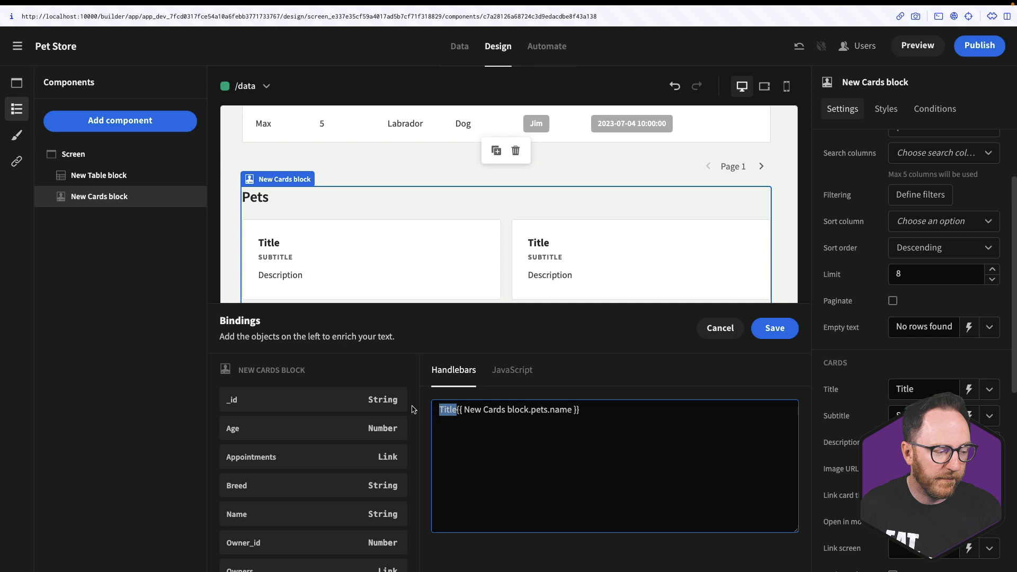
click(773, 328)
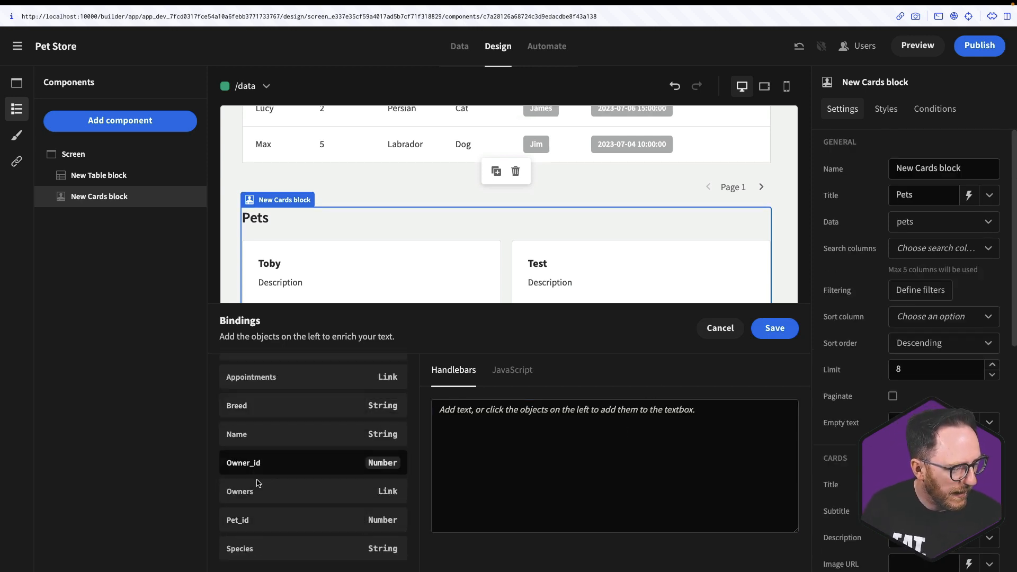
Bind the card Subtitle to 'Owned by' owners.0.primaryDisplay.
click(773, 329)
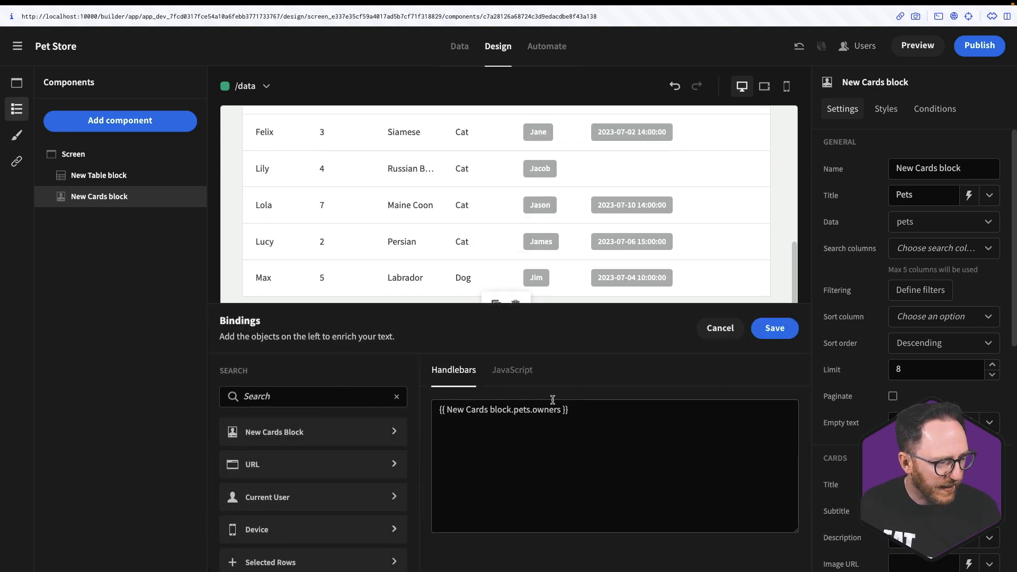
text(0.)
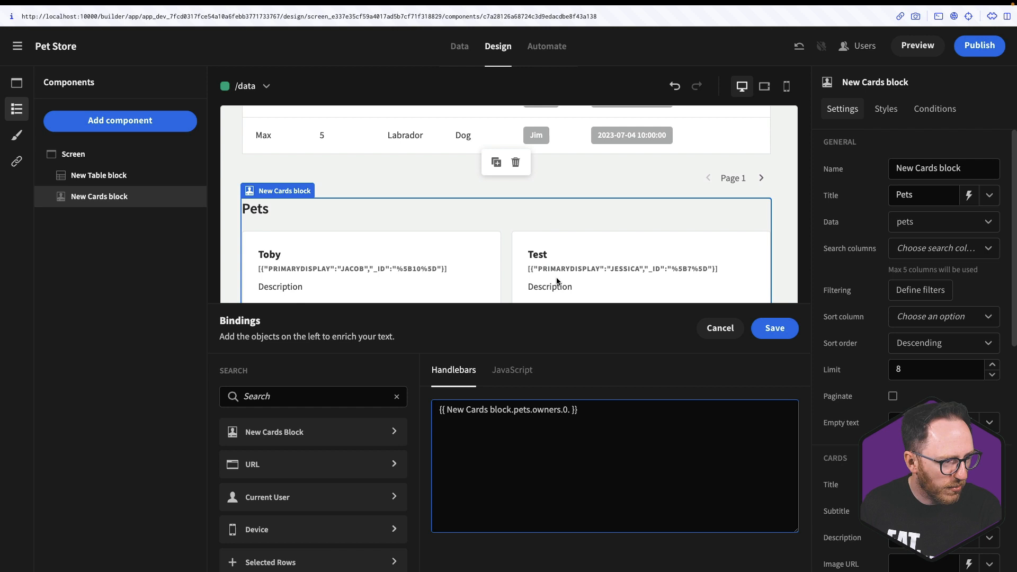
text(primarydis)
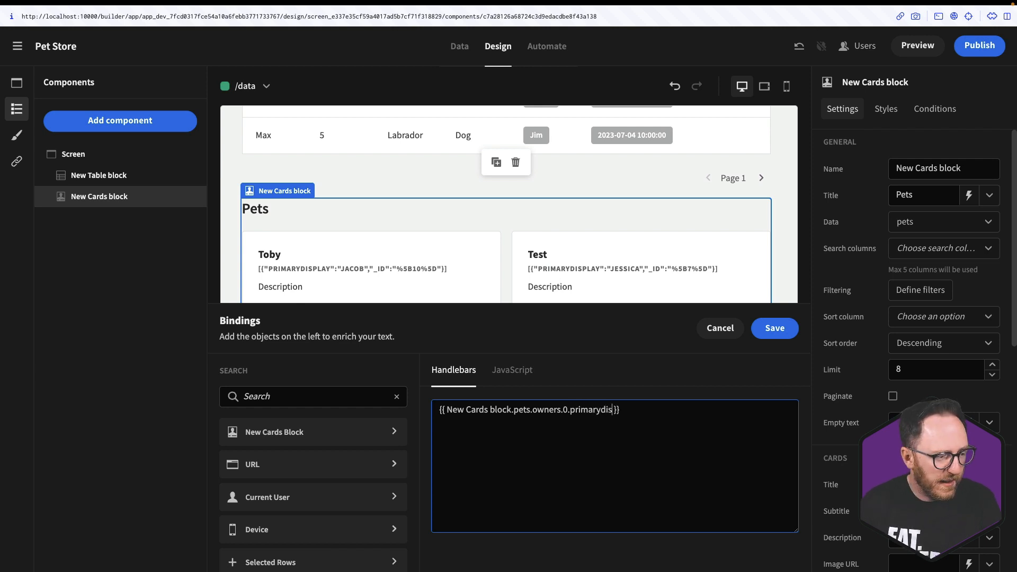
click(774, 328)
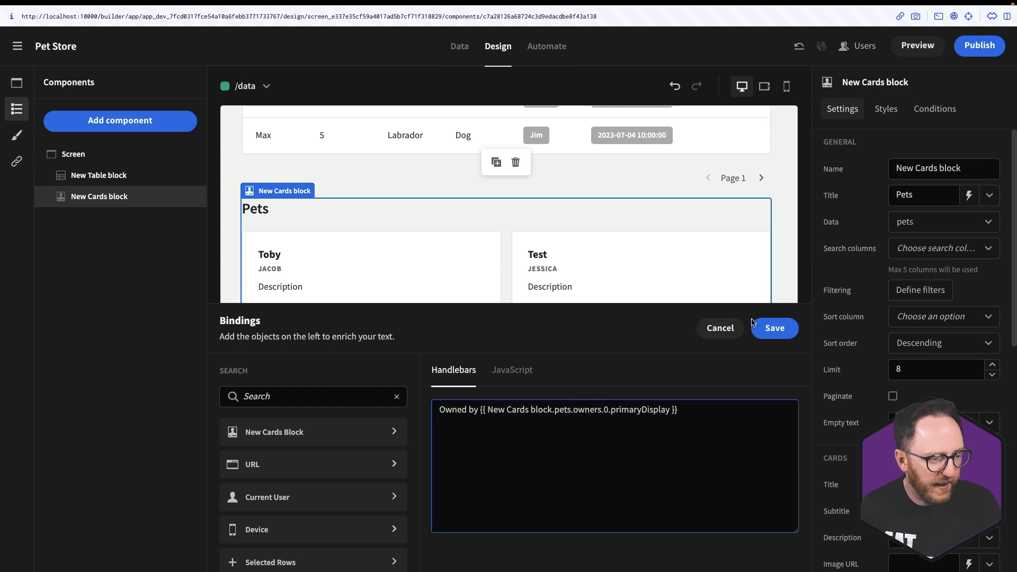
click(774, 328)
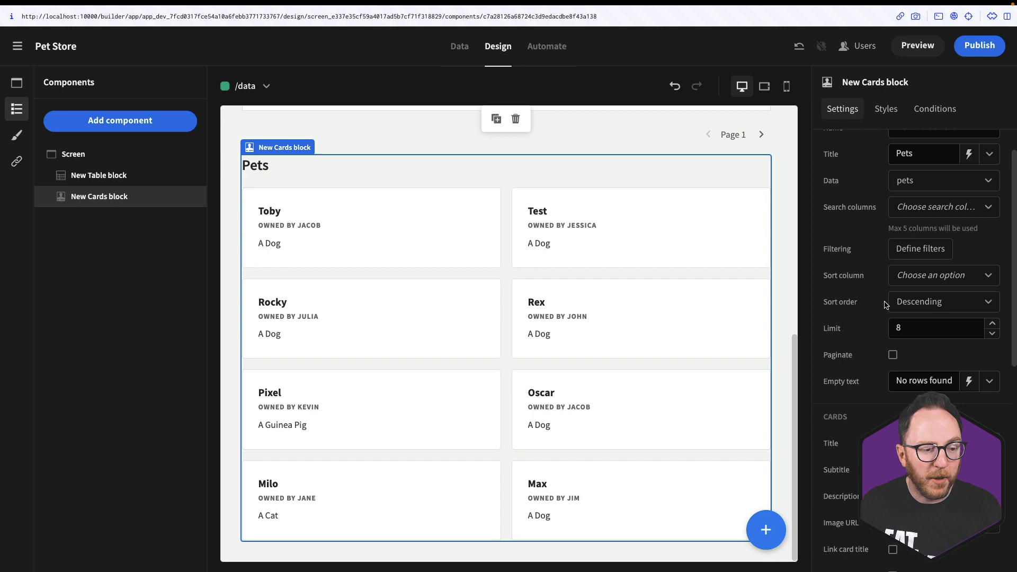
Turn on Paginate for the Pets cards and page through them in preview.
click(936, 327)
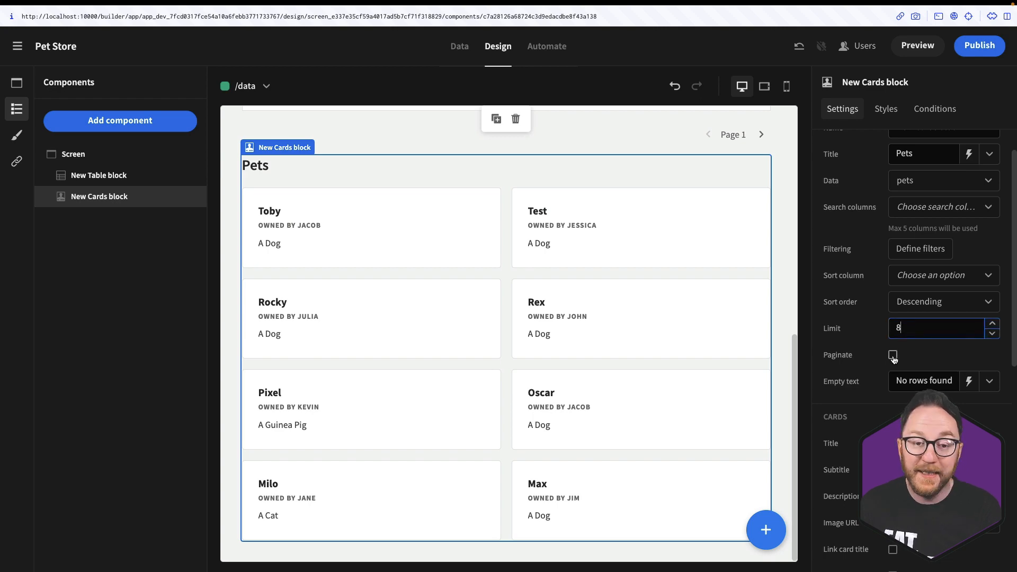
click(893, 355)
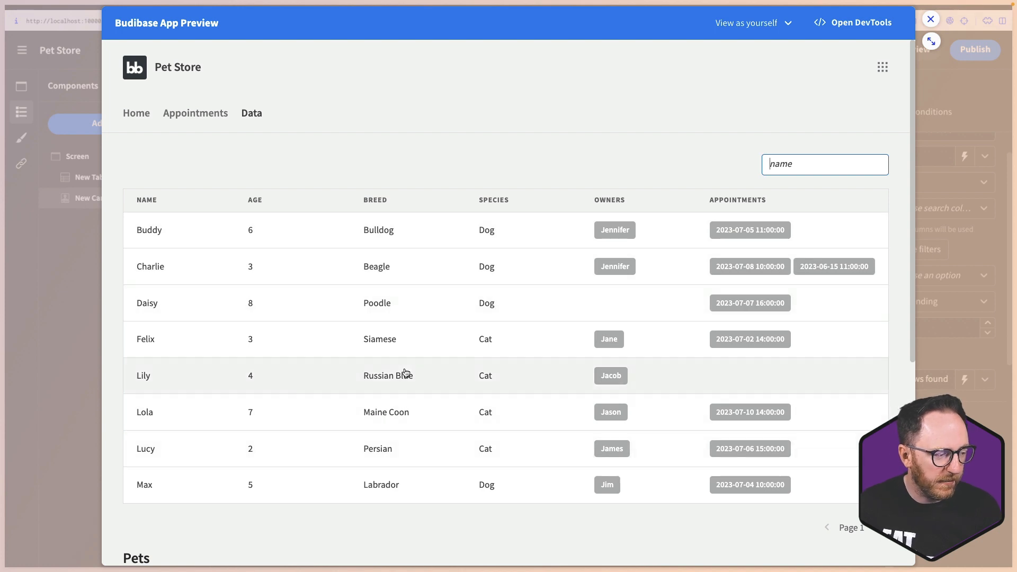
scroll(down, 3)
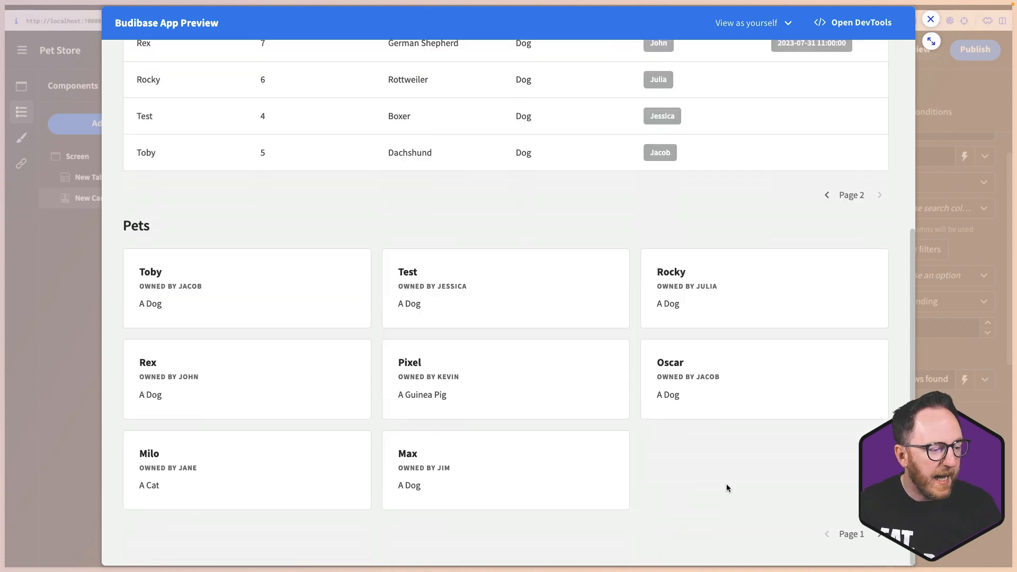
mouse_move(185, 303)
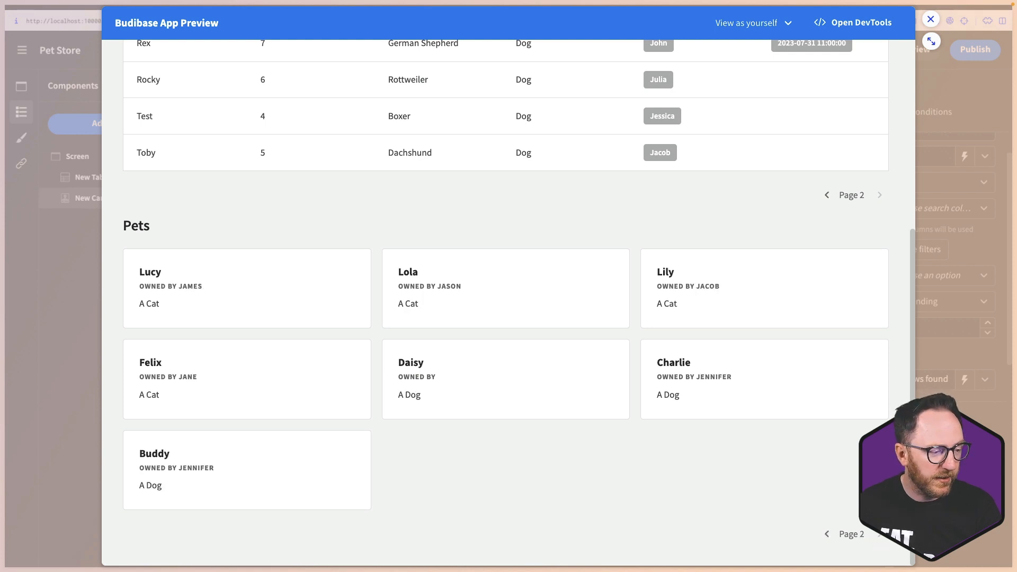
click(826, 533)
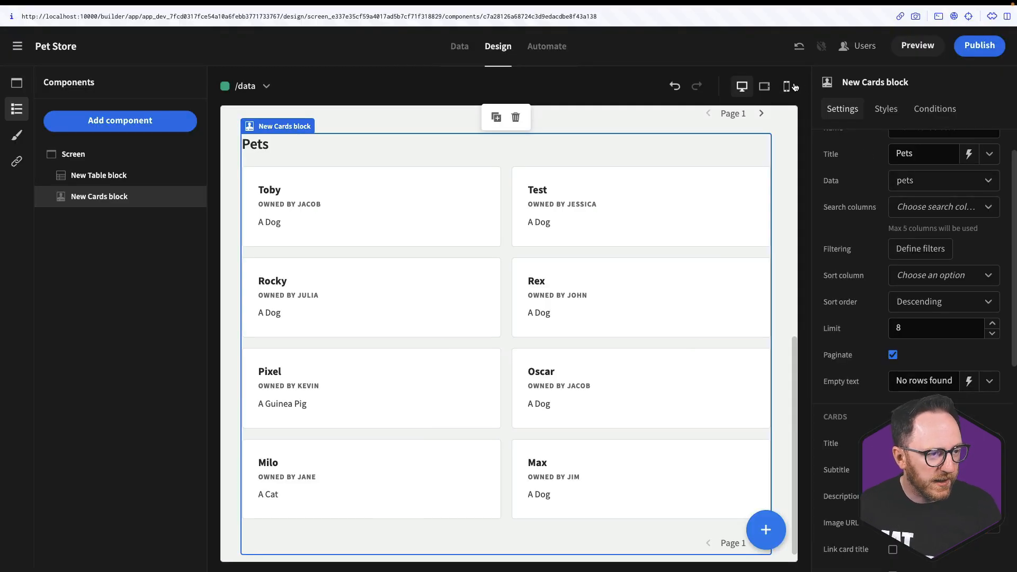
Set the Cards block Limit to 9, checking phone and desktop widths.
click(785, 86)
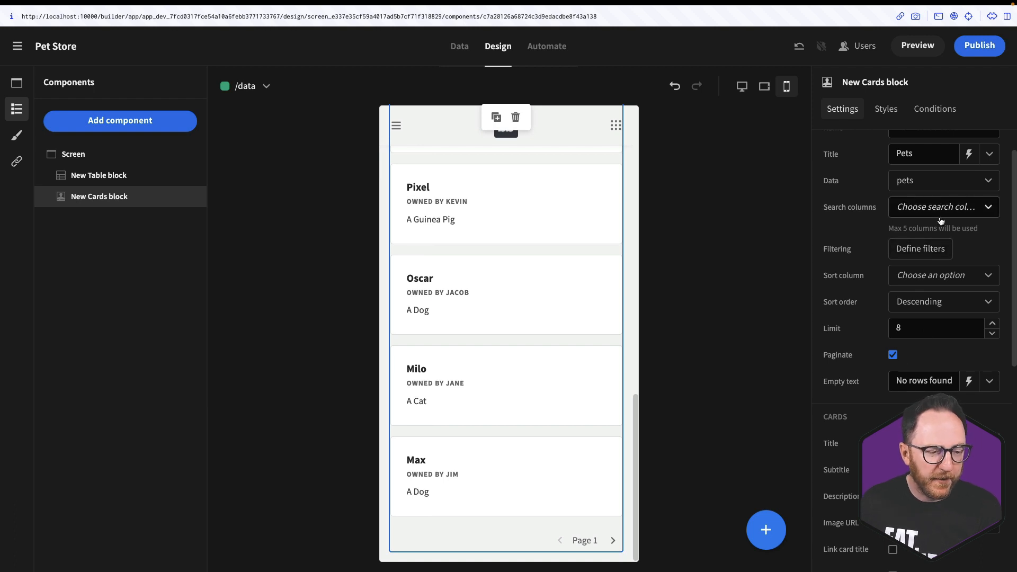
click(937, 328)
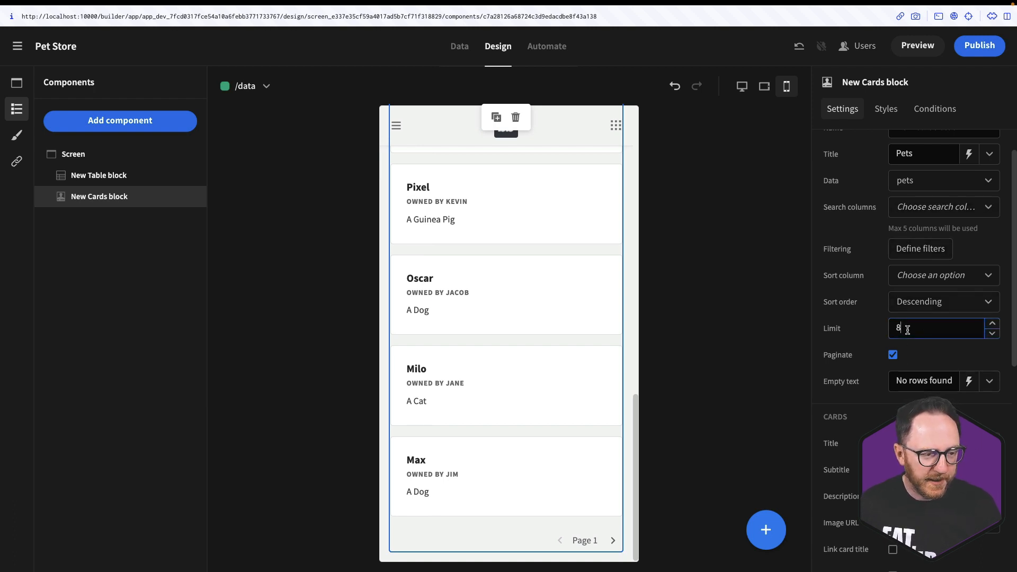
click(917, 45)
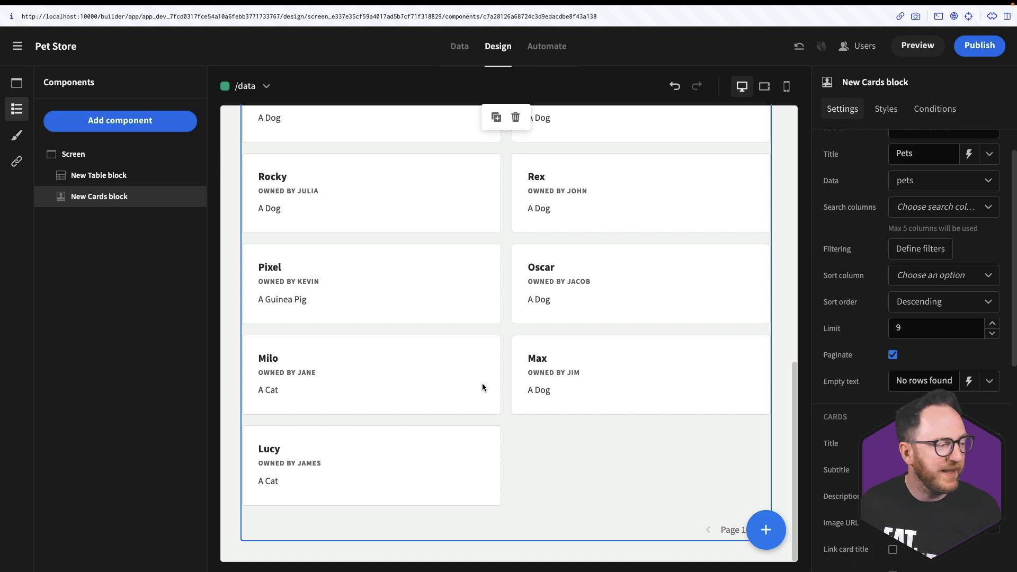
click(119, 121)
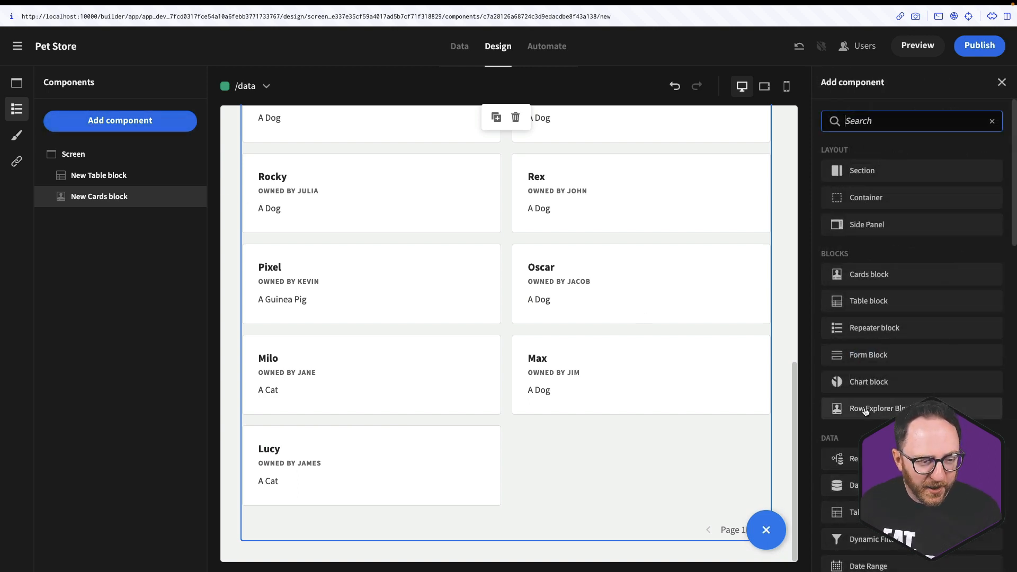
Add a pets row explorer block with pet-name titles and 'Owned by' owner subtitles.
click(877, 408)
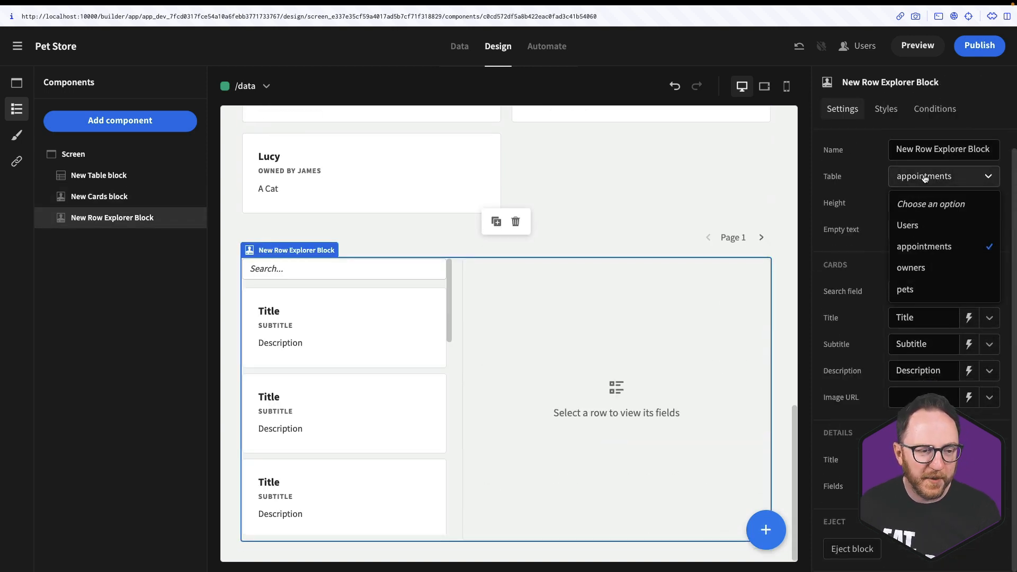
click(905, 289)
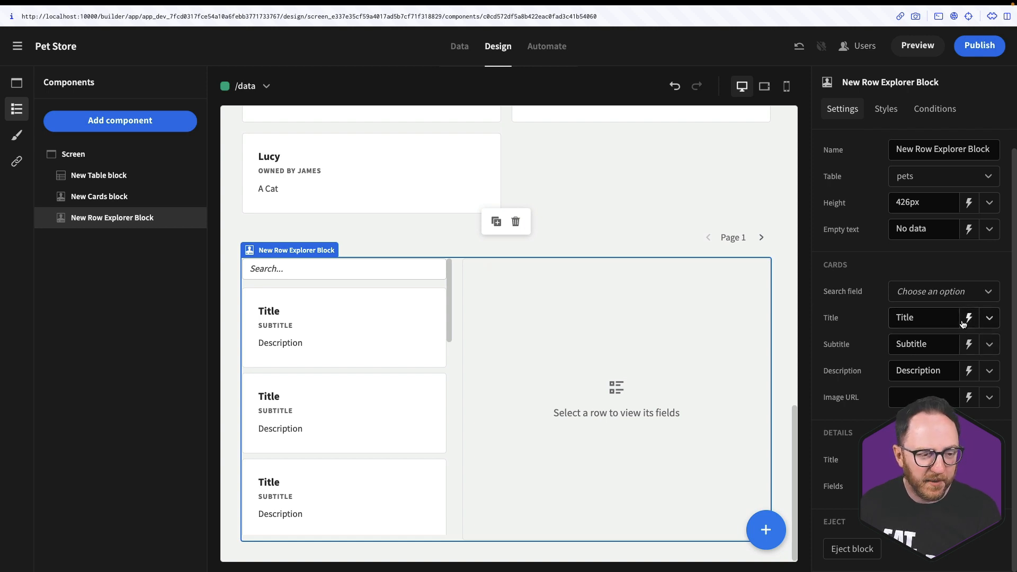
click(968, 317)
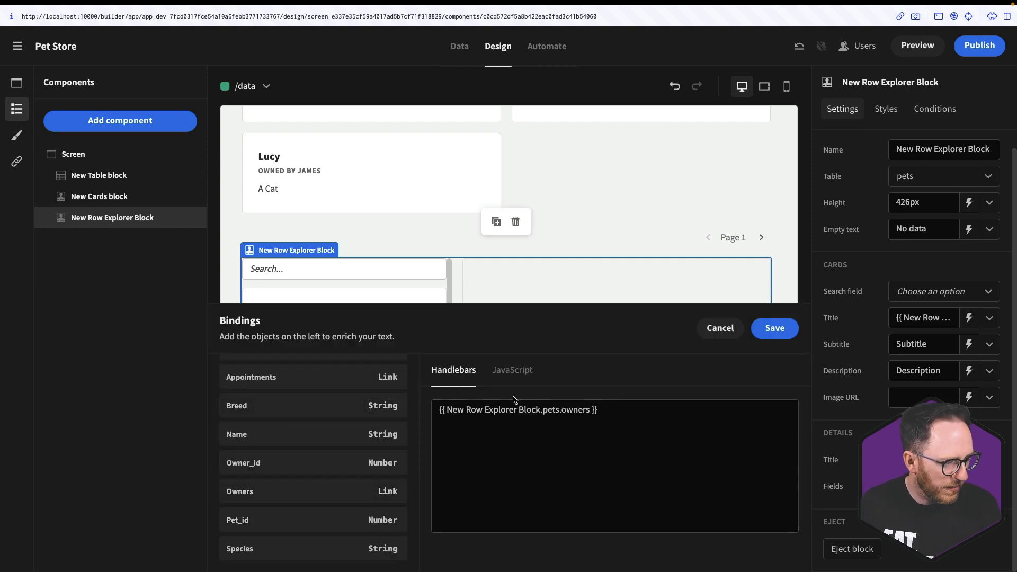
text(Owner)
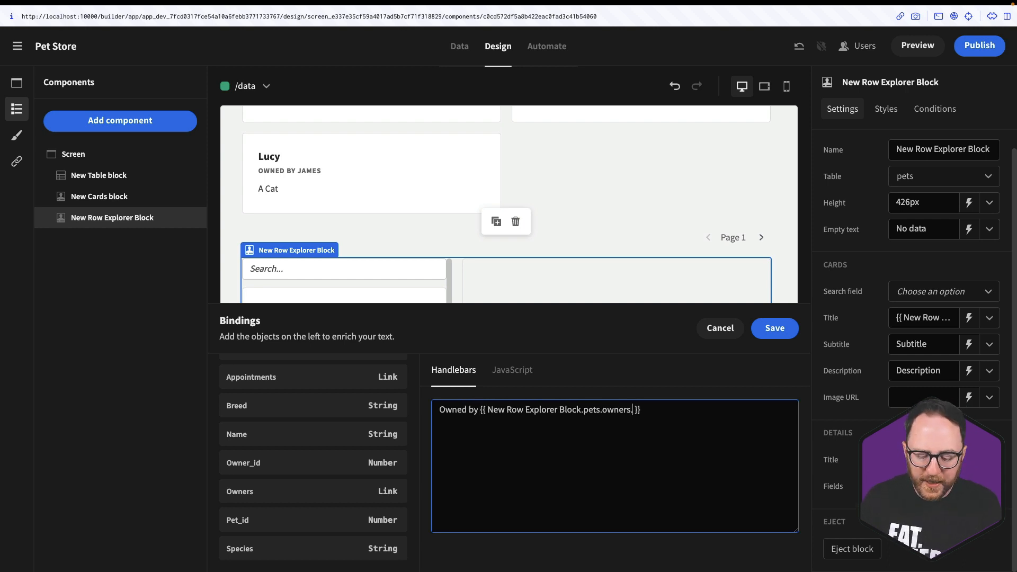
text(0.fi)
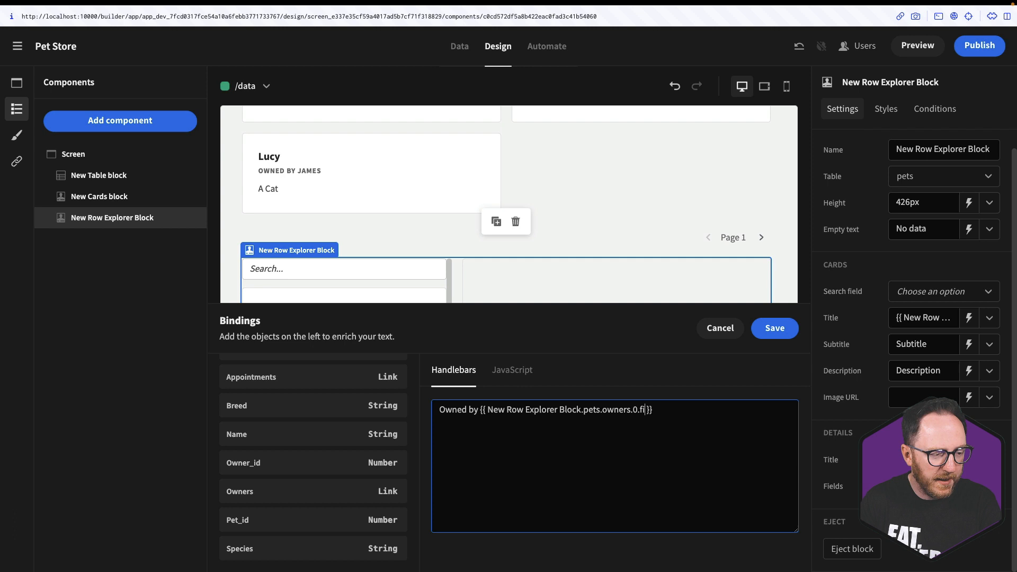
text(primaryD)
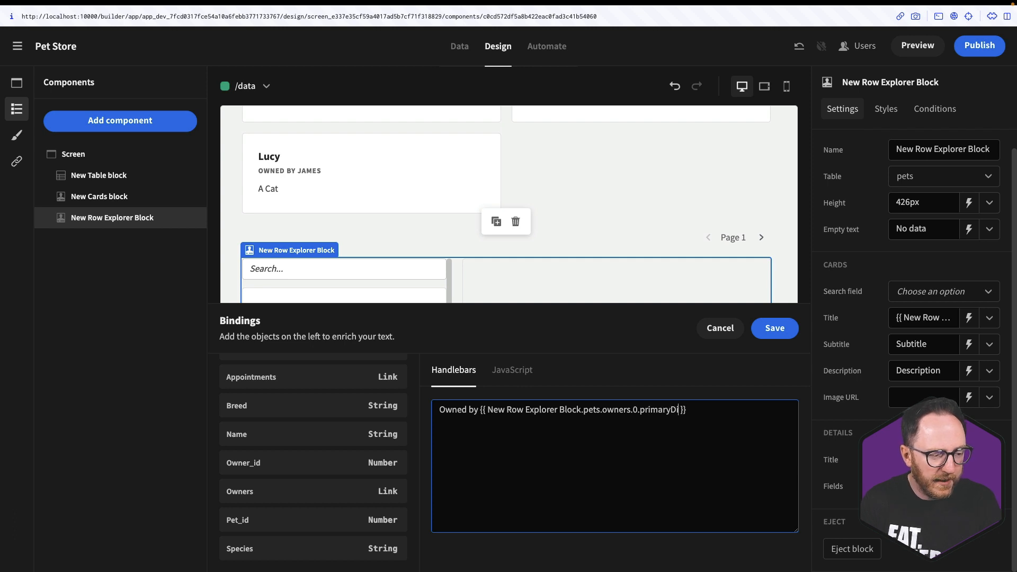
click(773, 328)
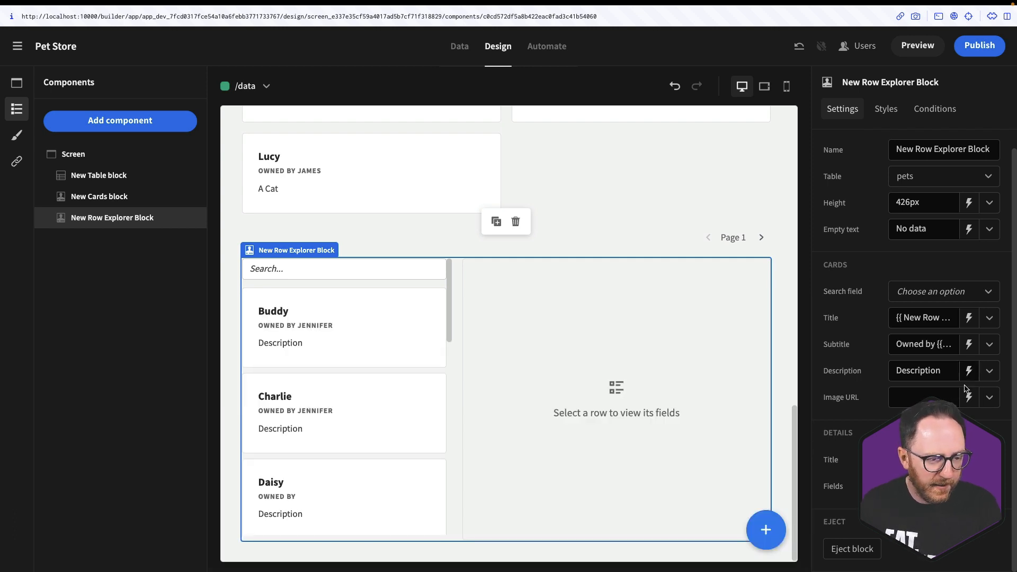
click(968, 371)
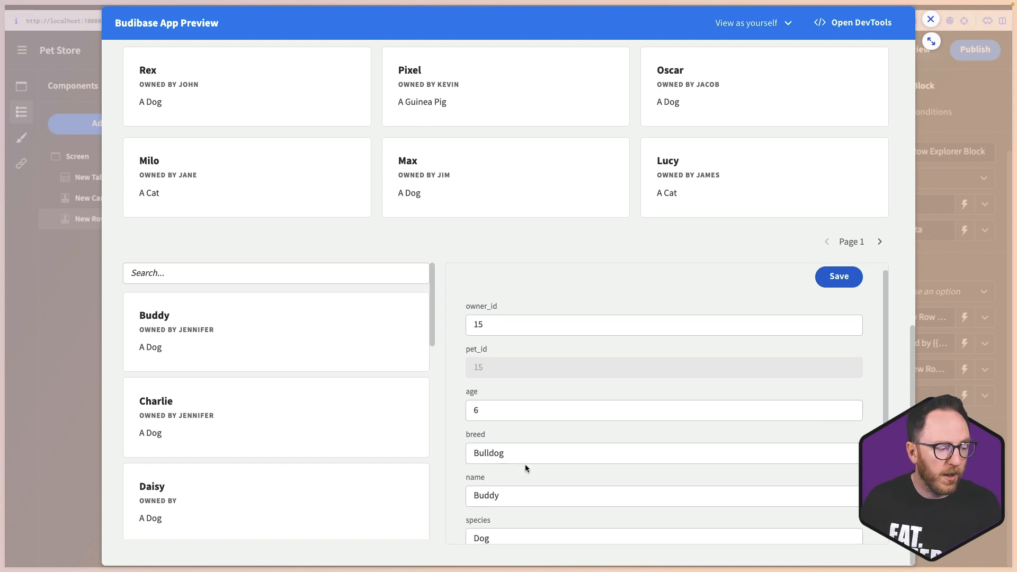
Change Buddy's breed to French Bulldog, save, and reopen Buddy's details.
click(662, 453)
text(French )
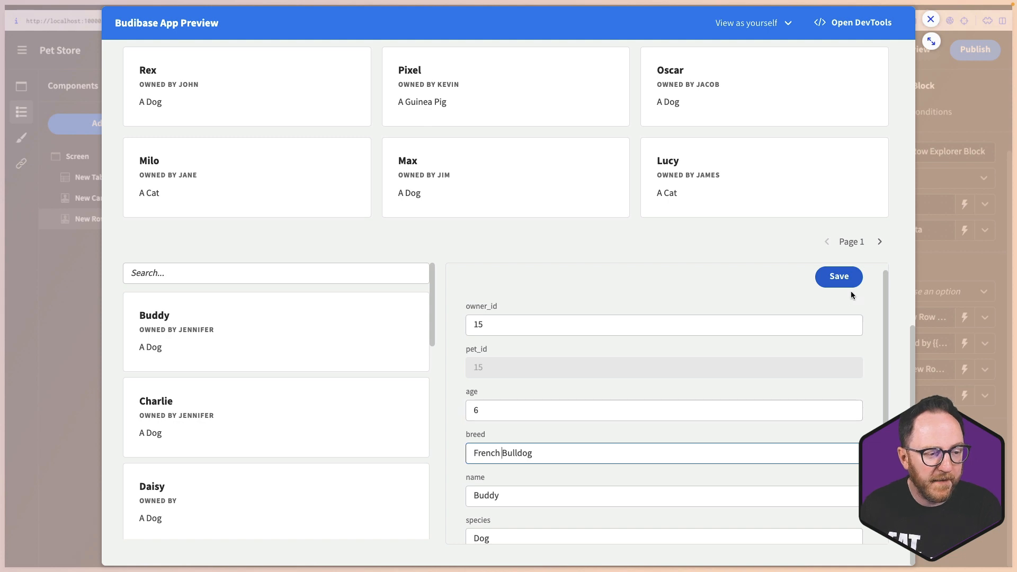
click(837, 276)
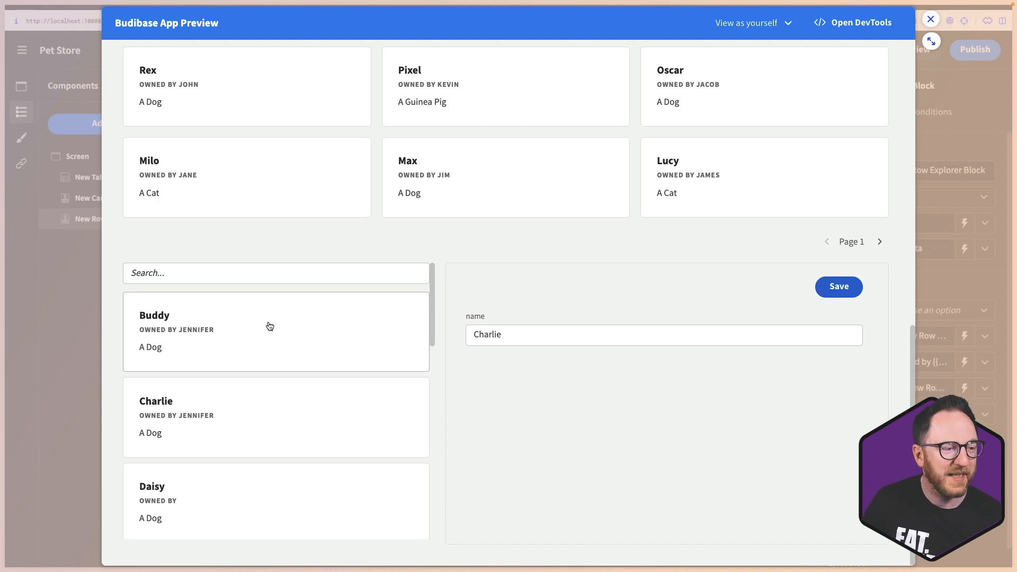
click(930, 19)
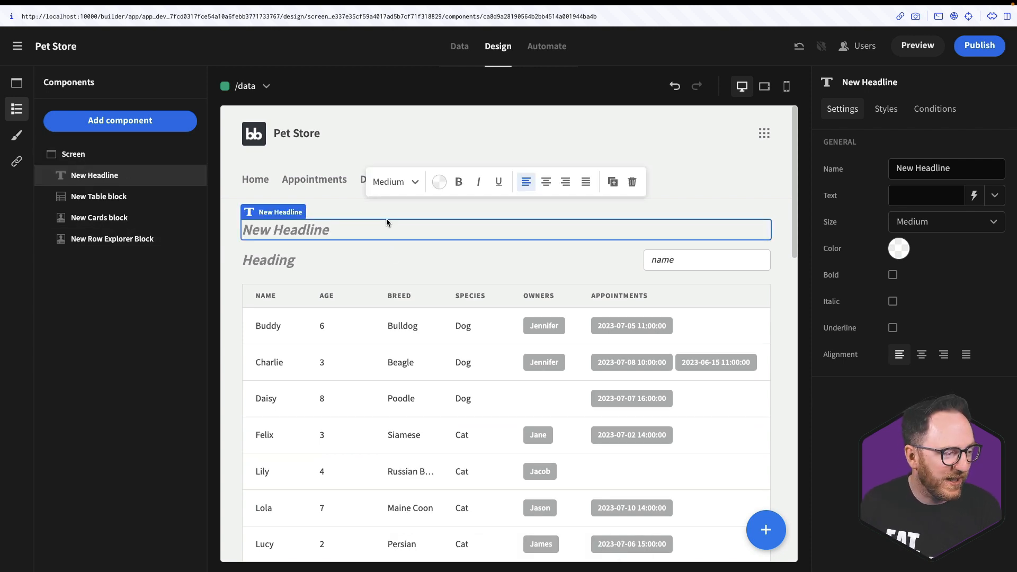
Add a headline reading 'Hello,' plus Current User FirstName, then go to Users.
text(Hello)
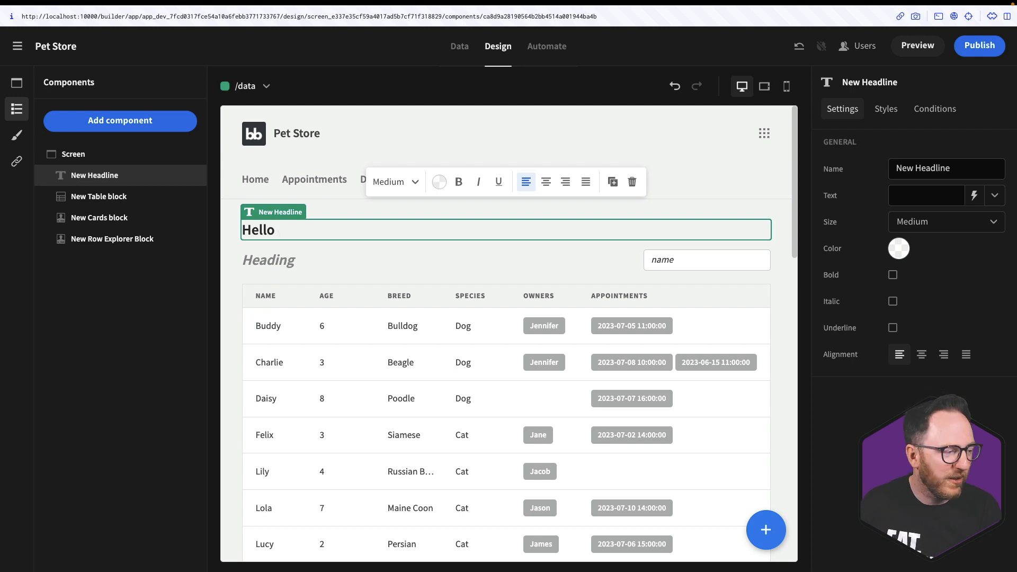
mouse_move(425, 285)
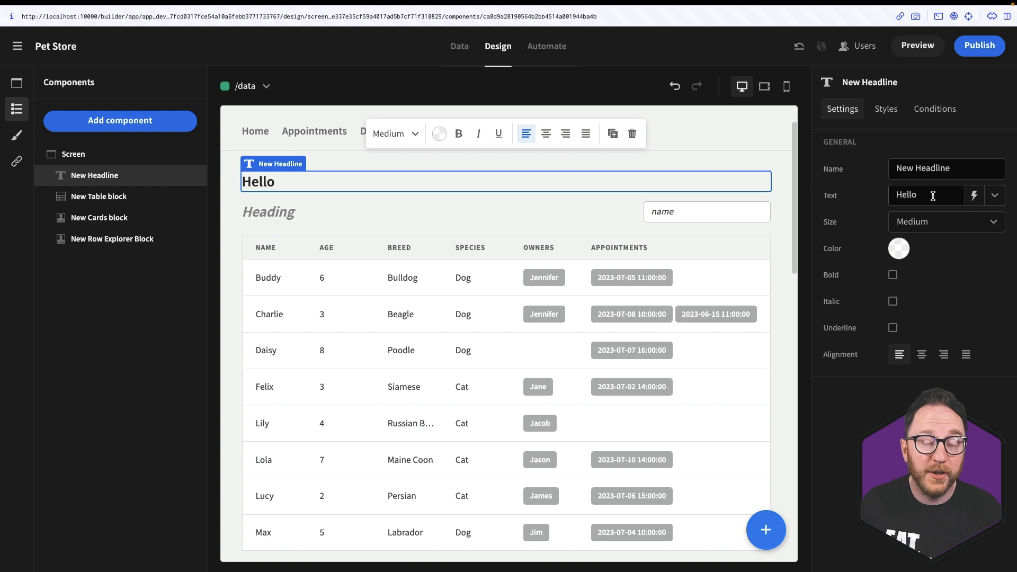
click(973, 195)
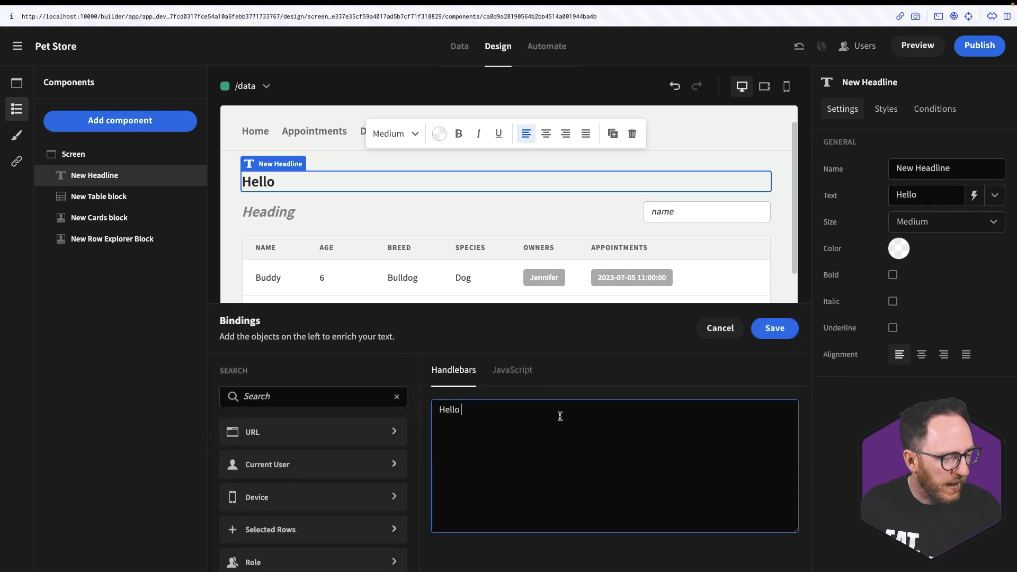
text(,)
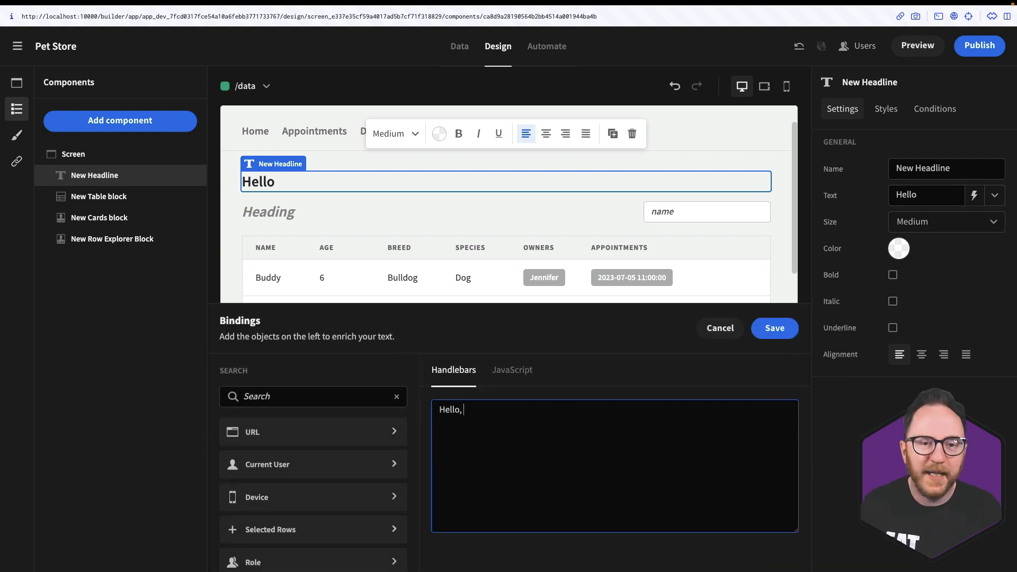
mouse_move(286, 403)
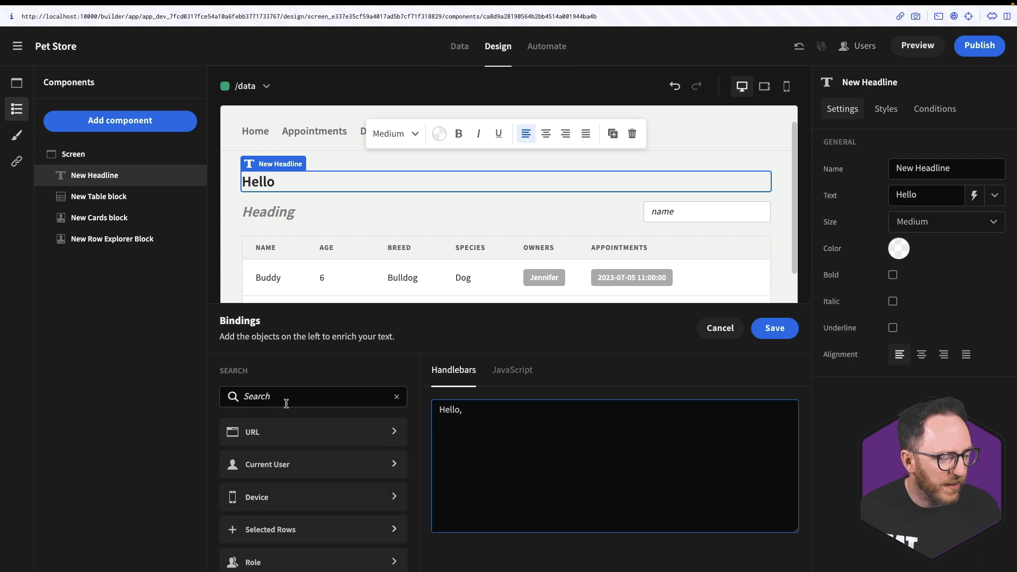
mouse_move(292, 465)
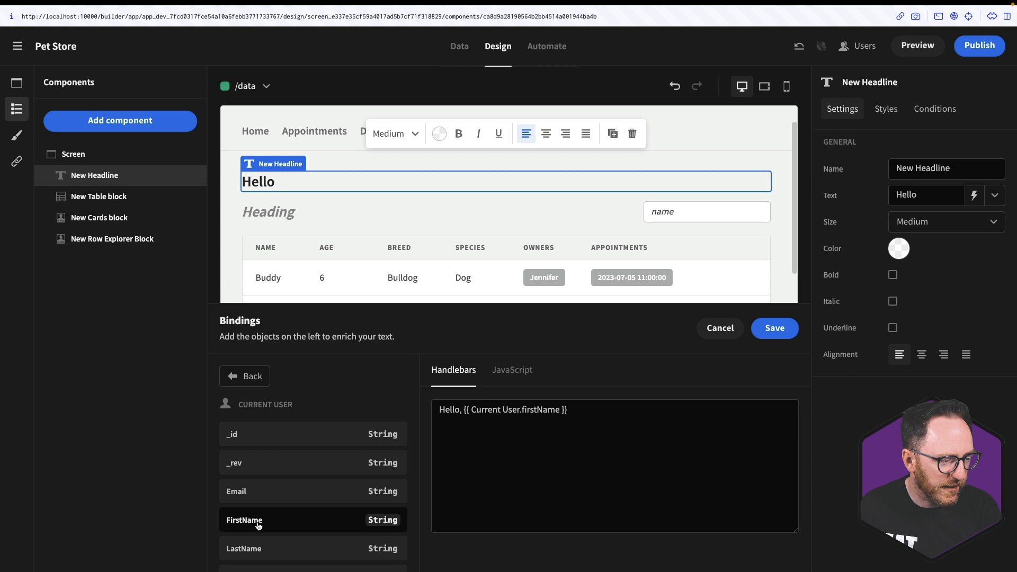
click(774, 328)
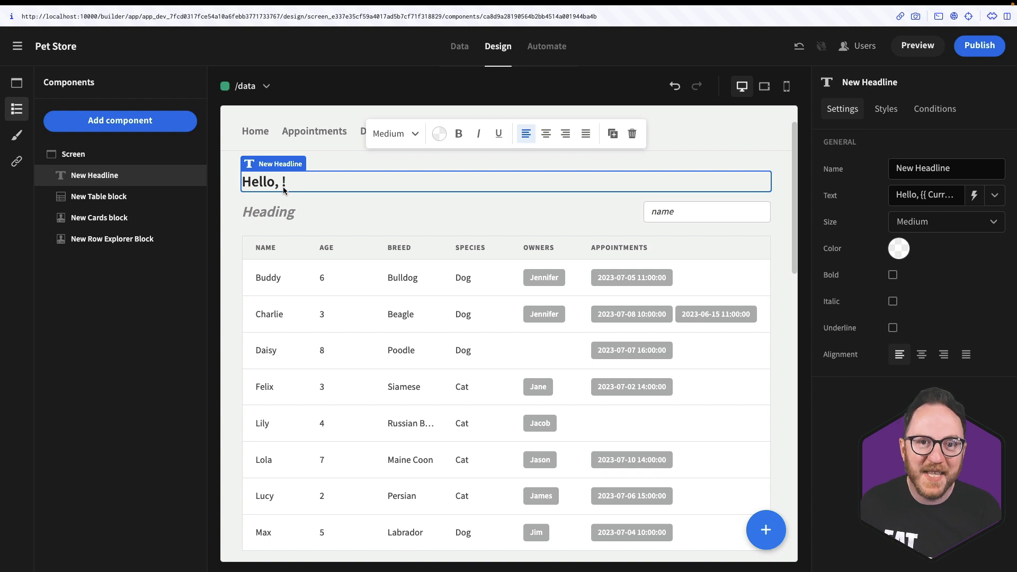
click(18, 46)
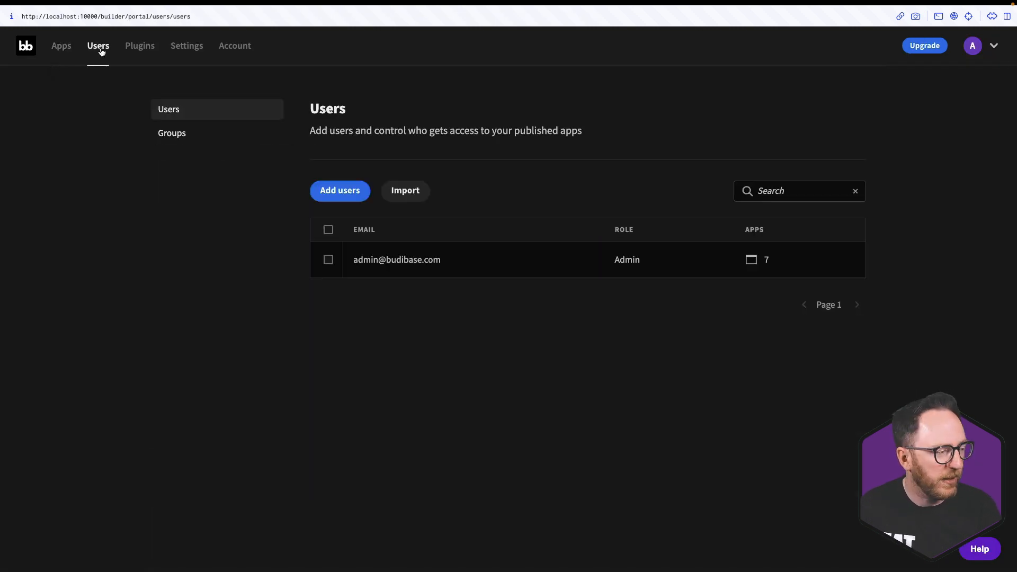
Set the admin user's first name to Kevin and return to Apps.
click(396, 259)
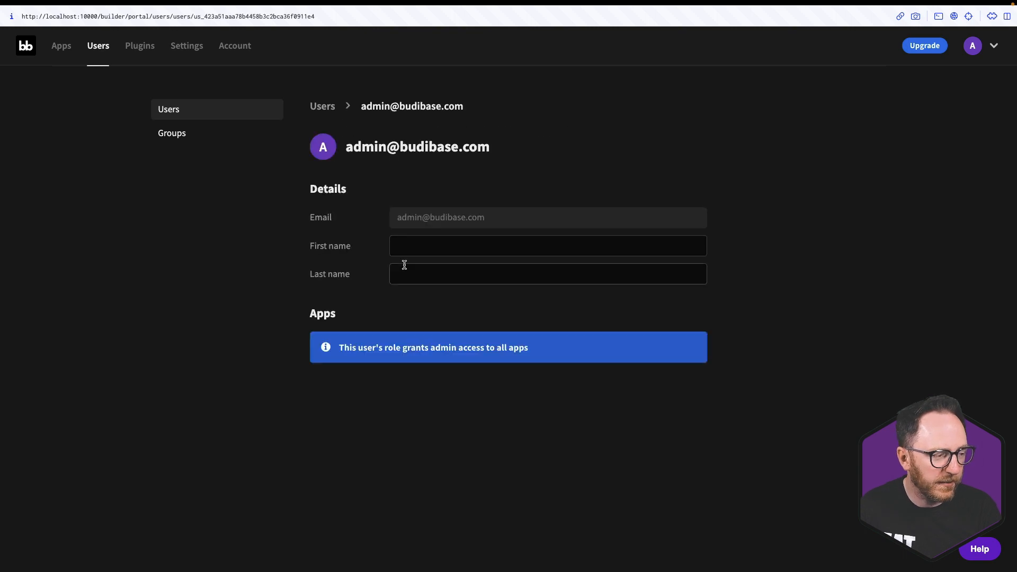
text(Kevin)
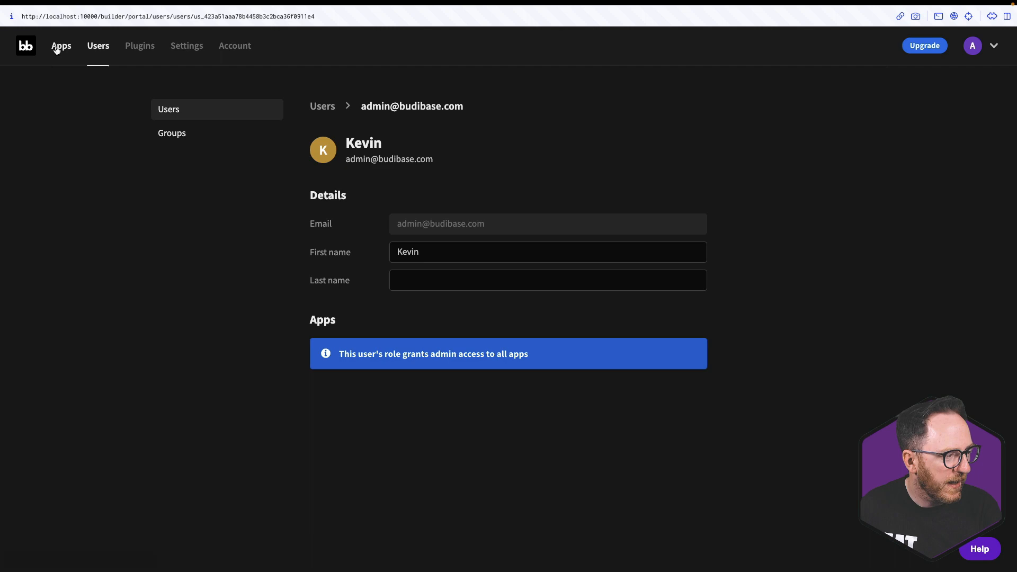
click(61, 46)
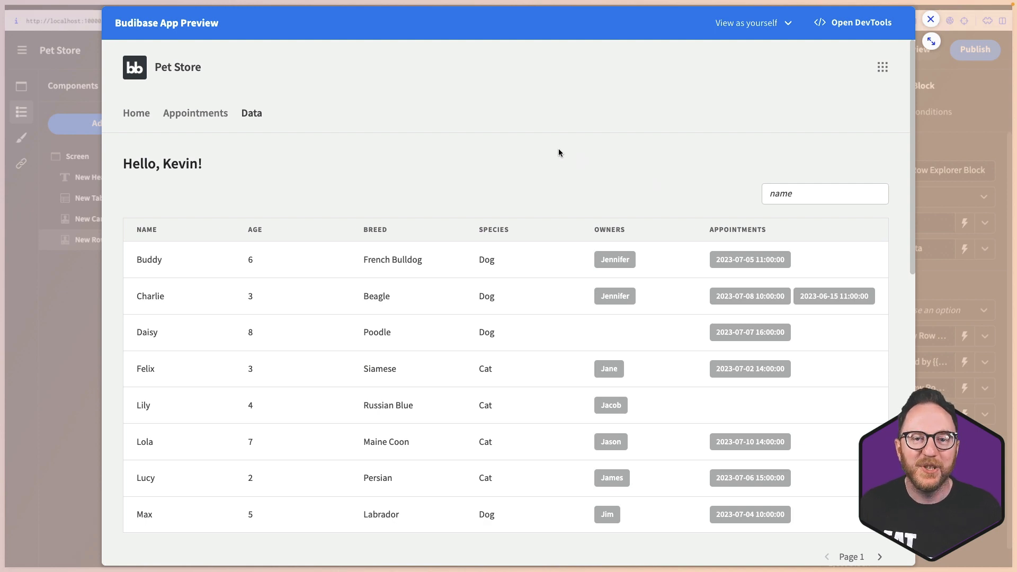
mouse_move(447, 119)
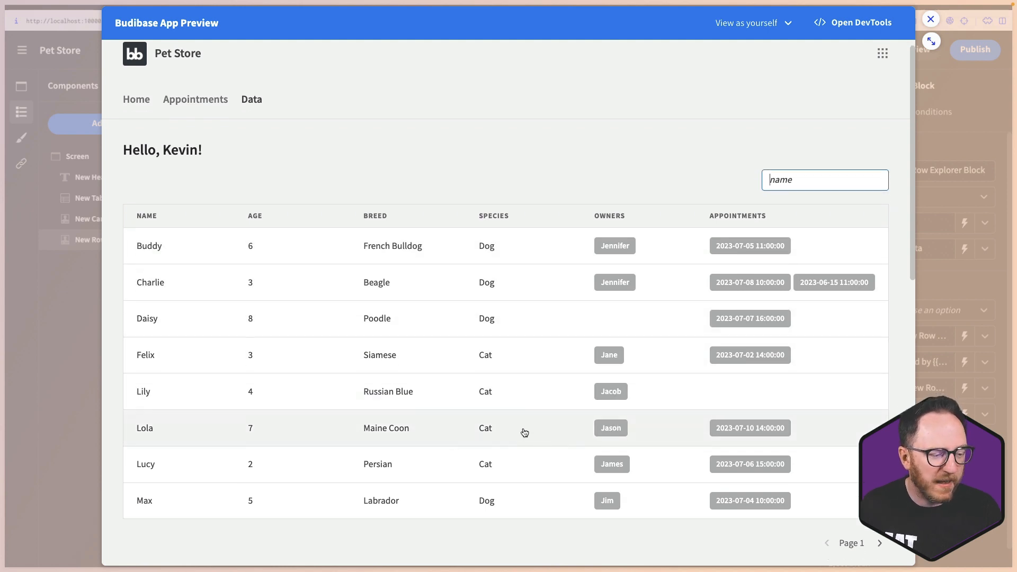
Scroll the /data preview and select the 'Hello, Kevin' greeting headline.
scroll(down, 3)
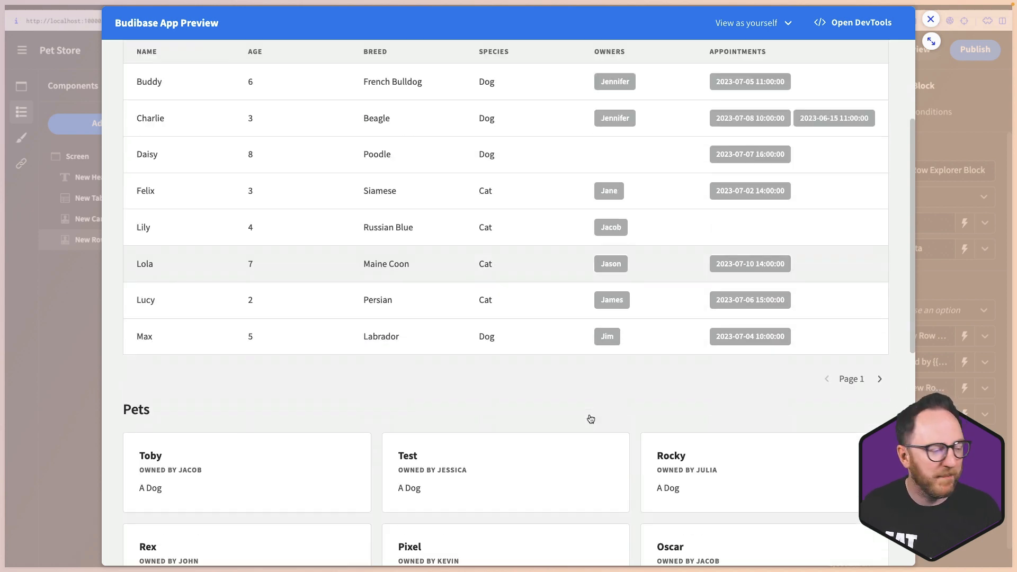
scroll(down, 3)
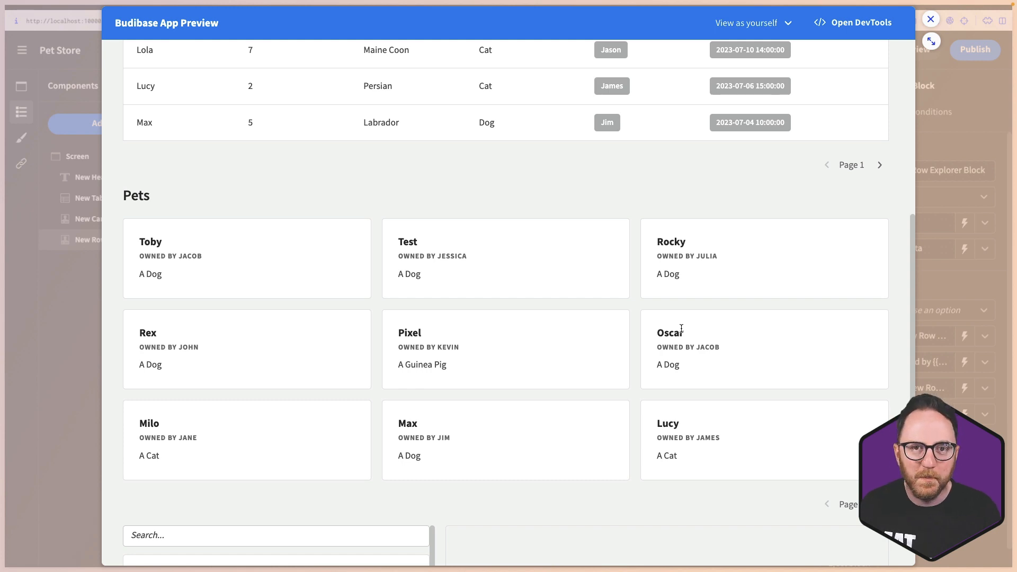
scroll(down, 3)
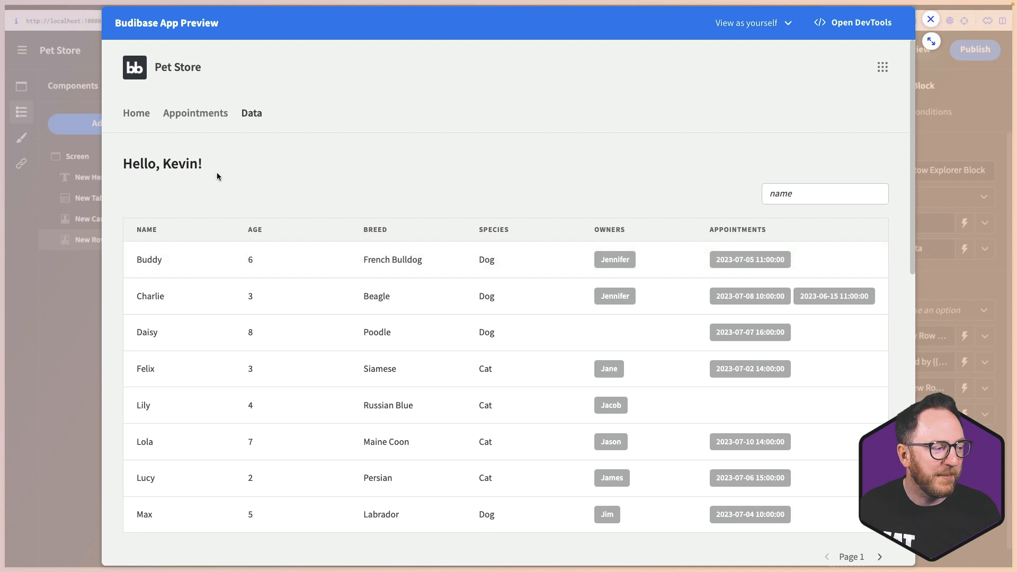
double_click(162, 164)
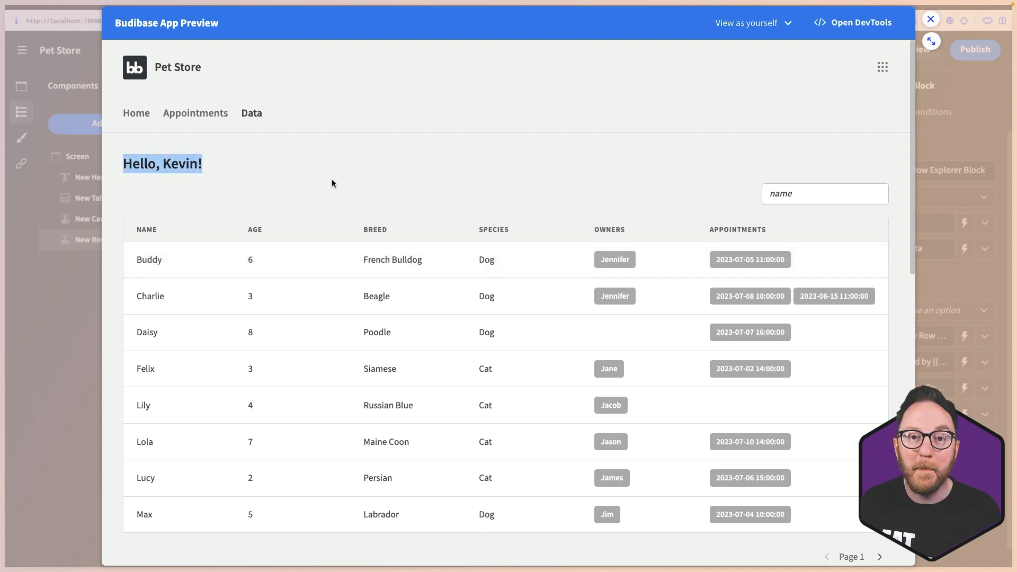